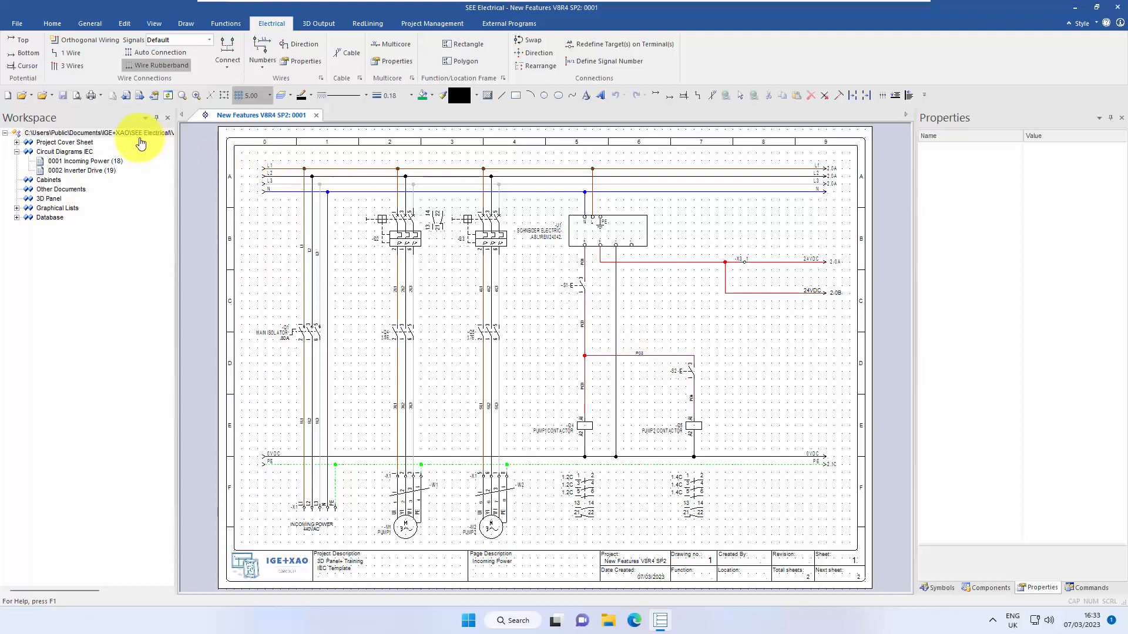
mouse_move(148, 139)
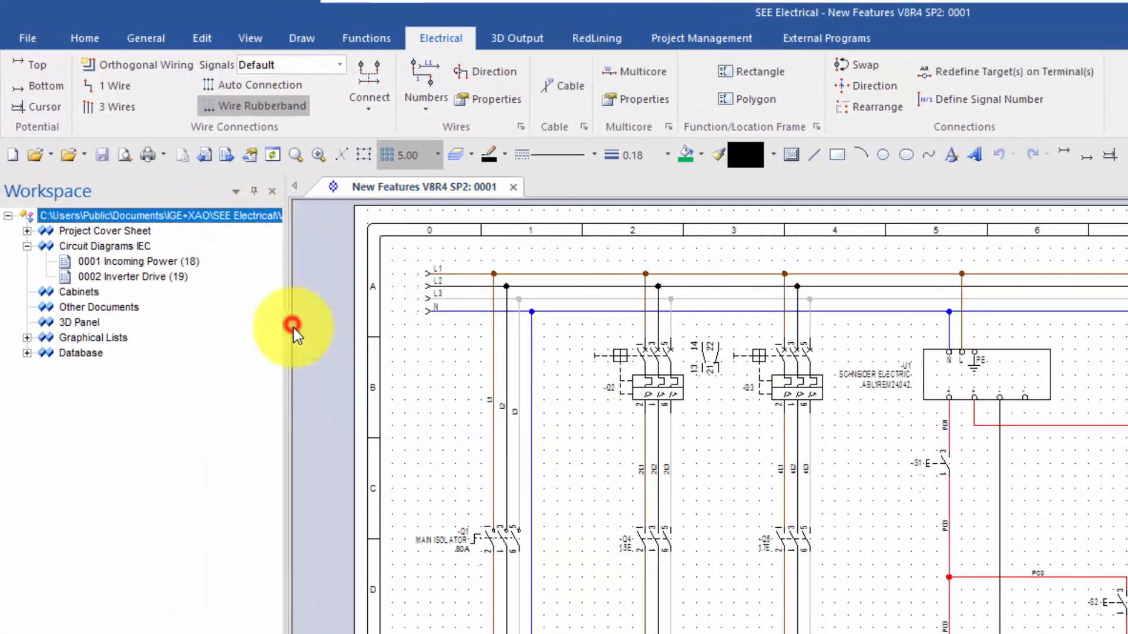
Review the workspace information's description and general details, then dismiss it.
click(466, 207)
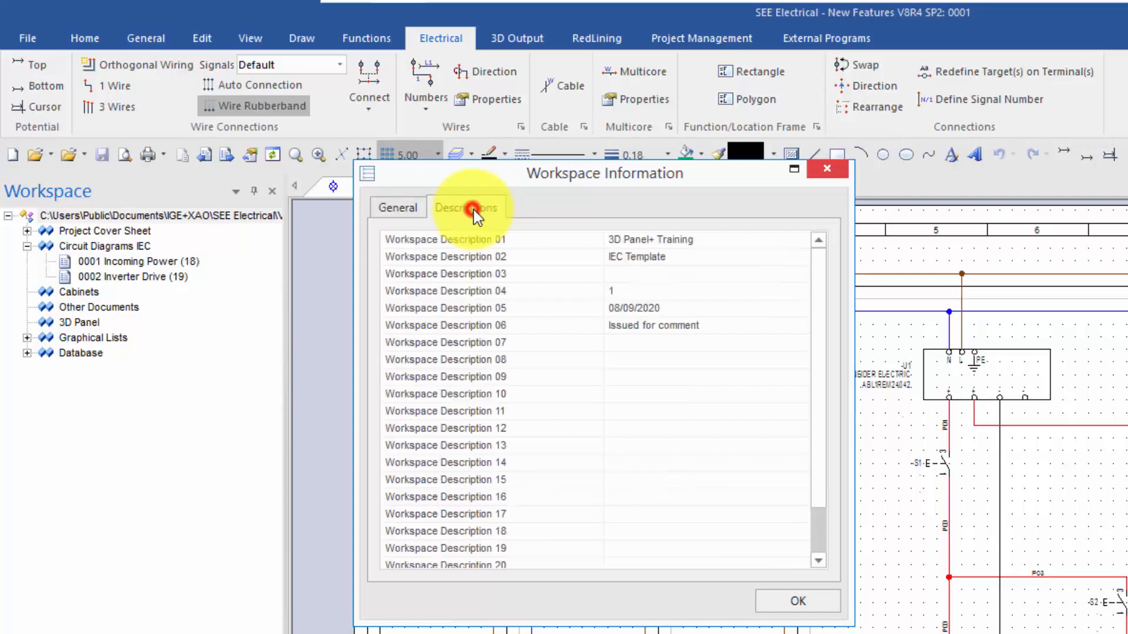
click(397, 208)
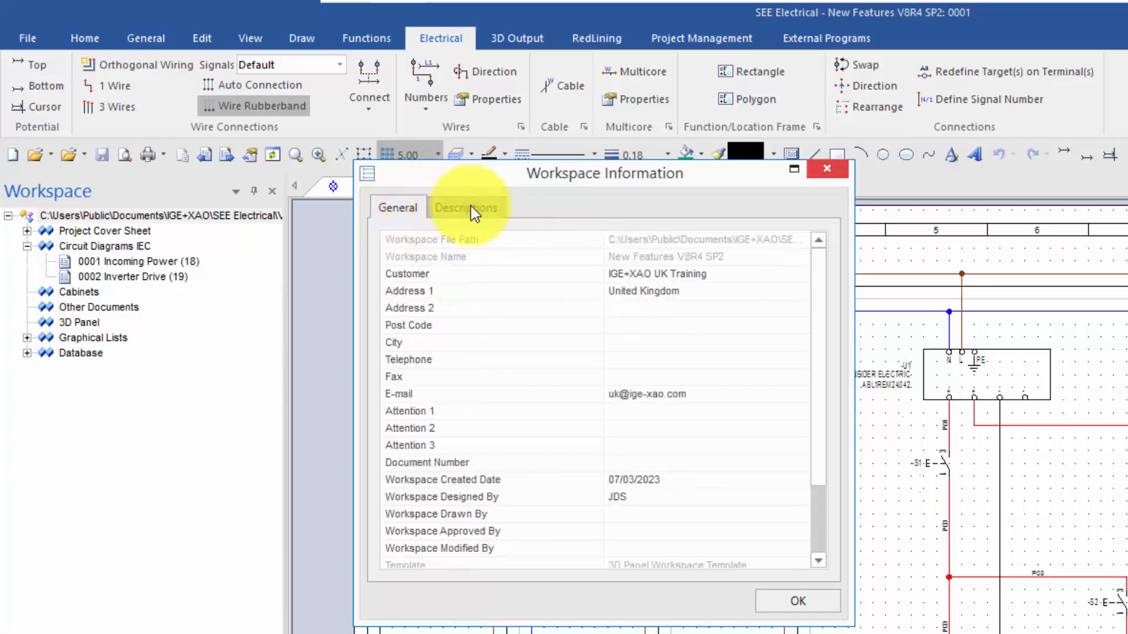
click(465, 206)
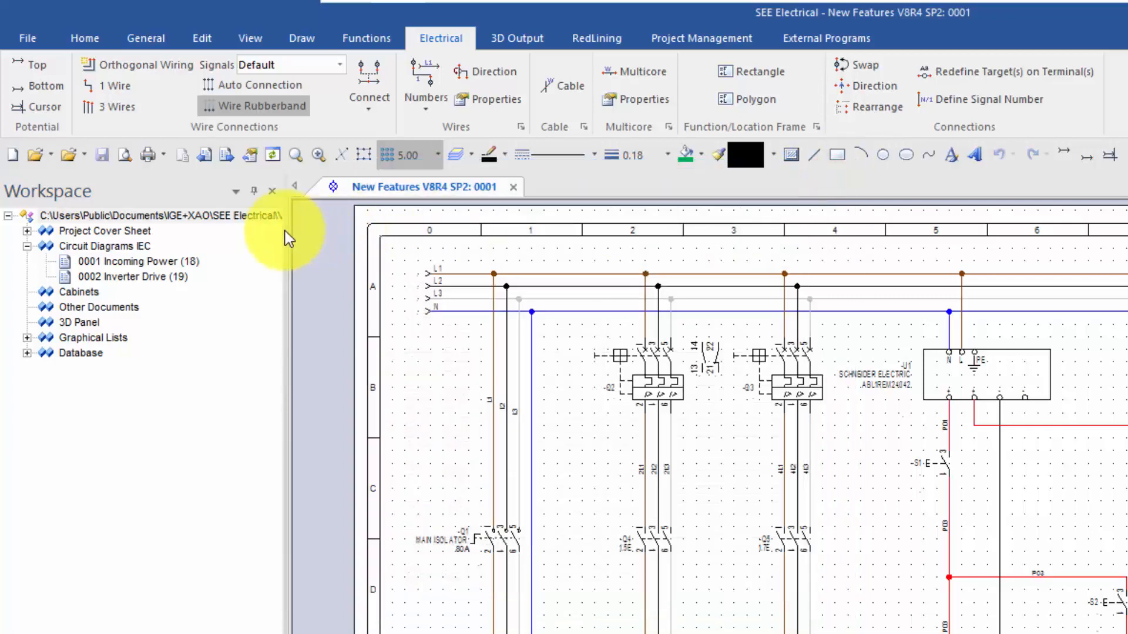
Reach the Workspace text list in Workspace Properties at the empty new-record row.
right_click(143, 215)
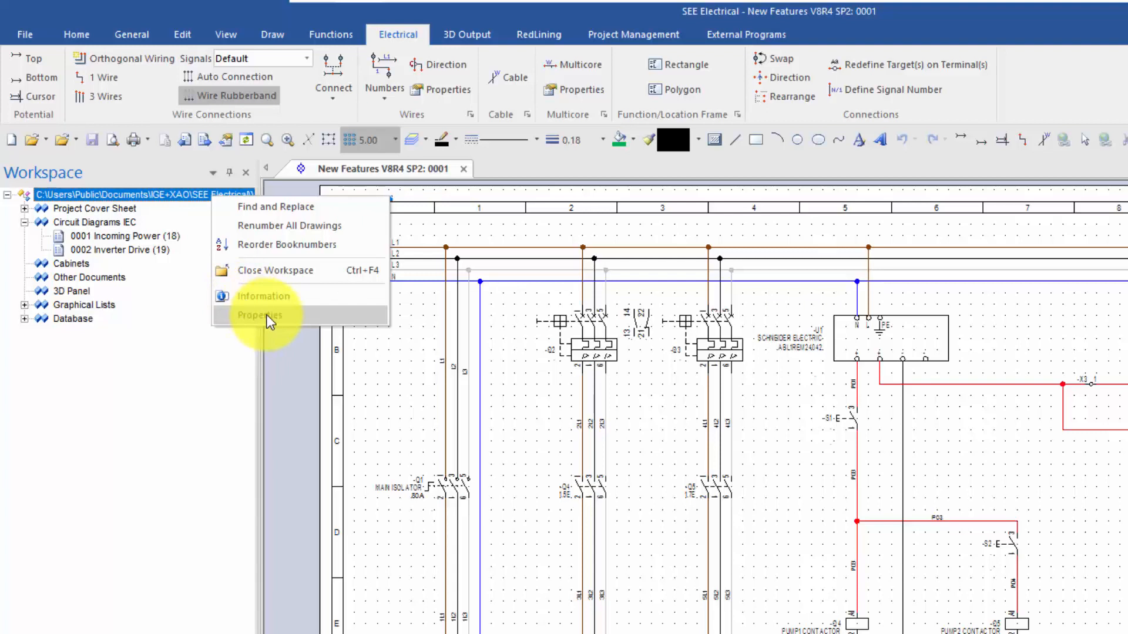
click(259, 314)
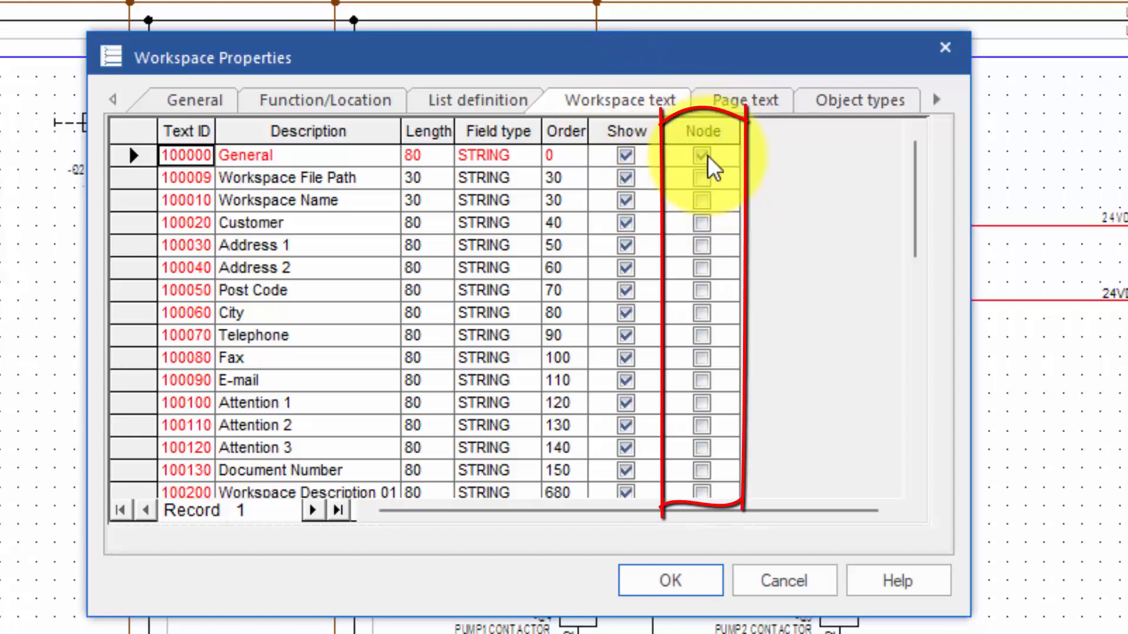
click(701, 155)
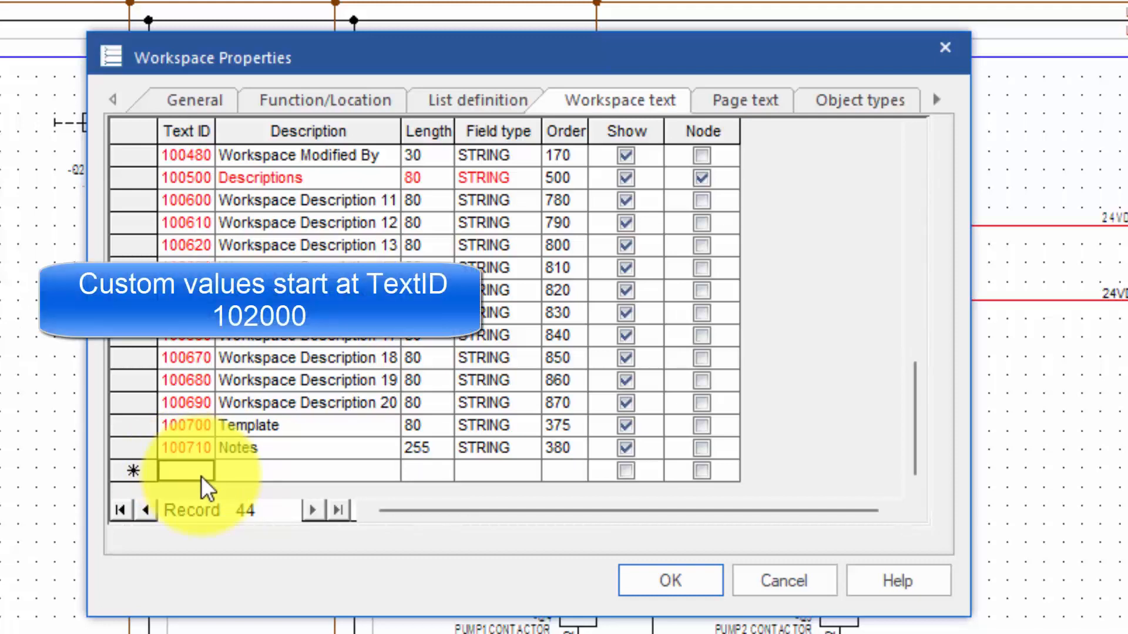
Enter ID 102000 'My Tab Header' with length 80 and STRING field type.
text(102000)
click(307, 471)
text(My)
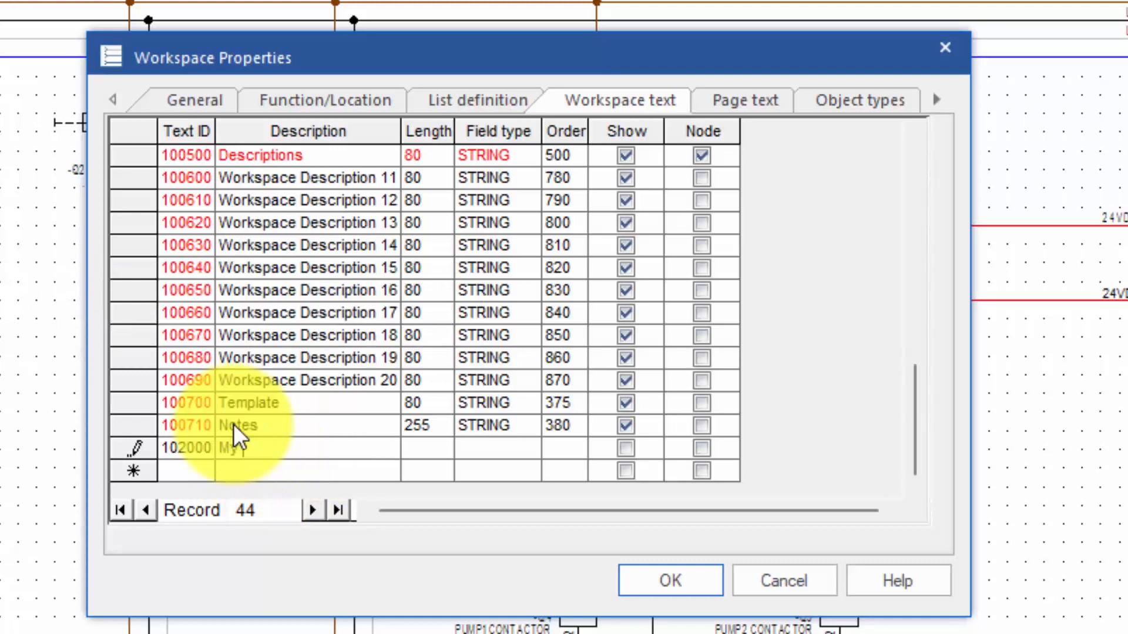
text(Tab Head)
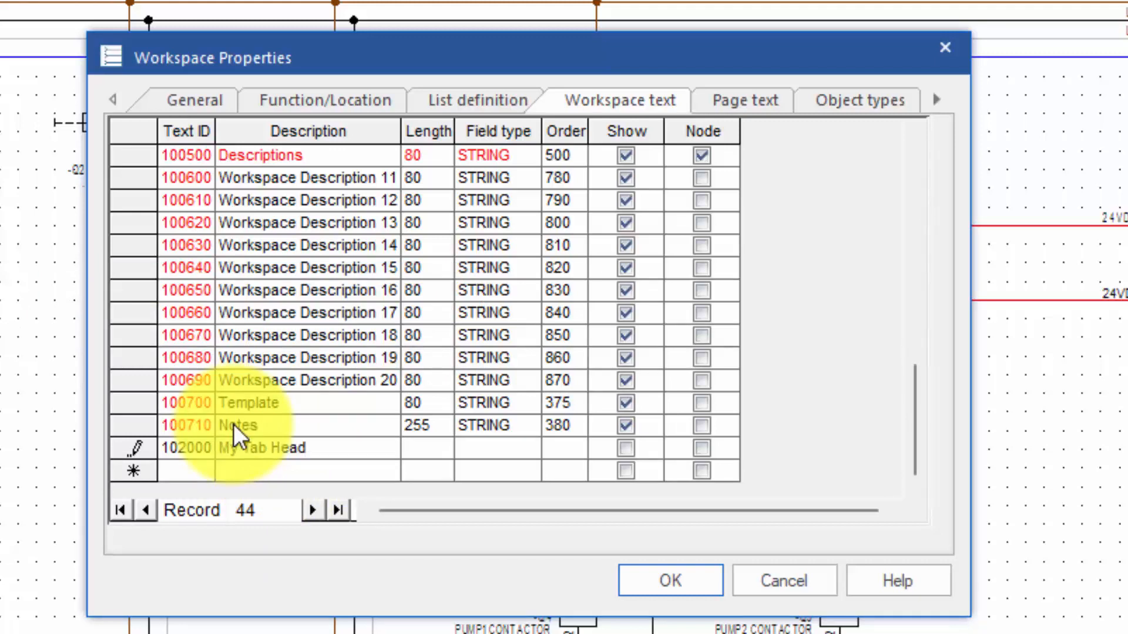
click(427, 448)
text(800)
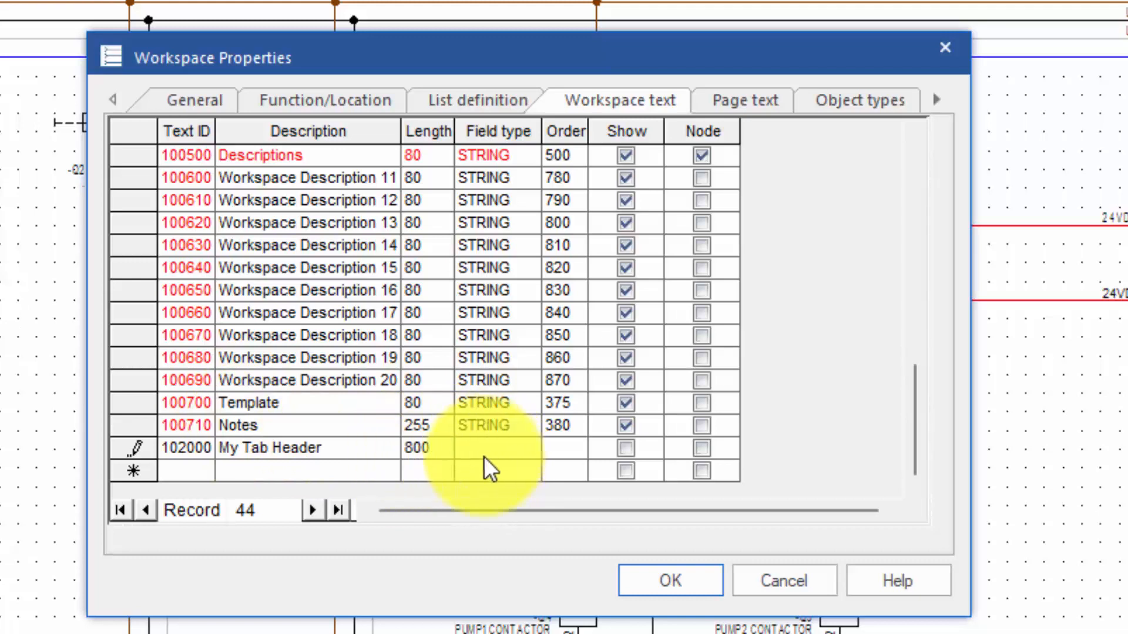
click(530, 447)
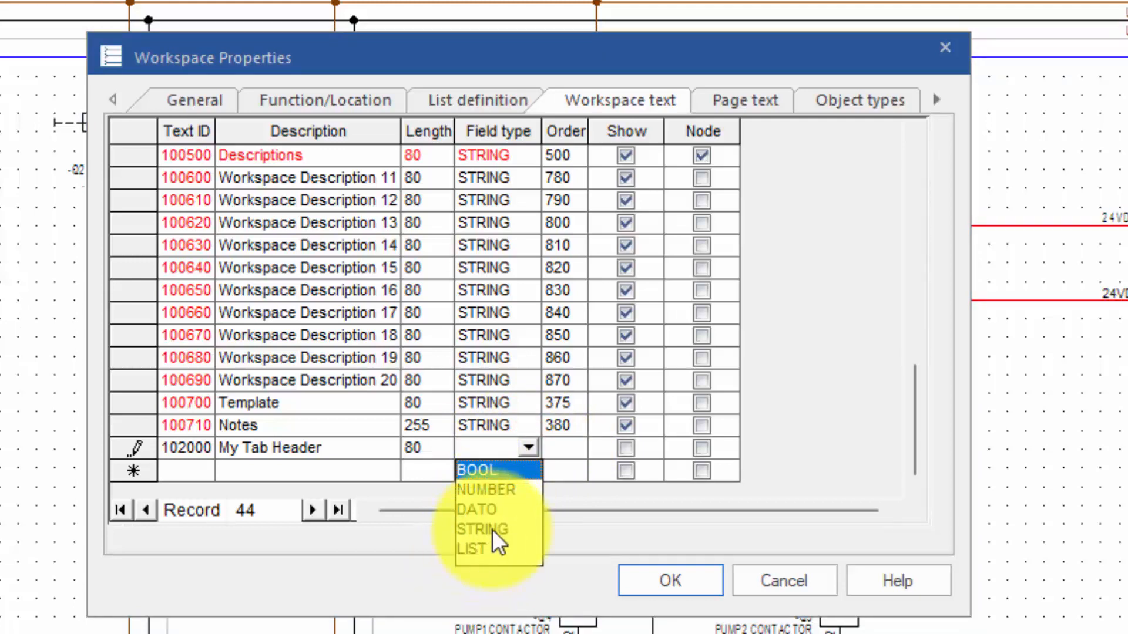
click(480, 530)
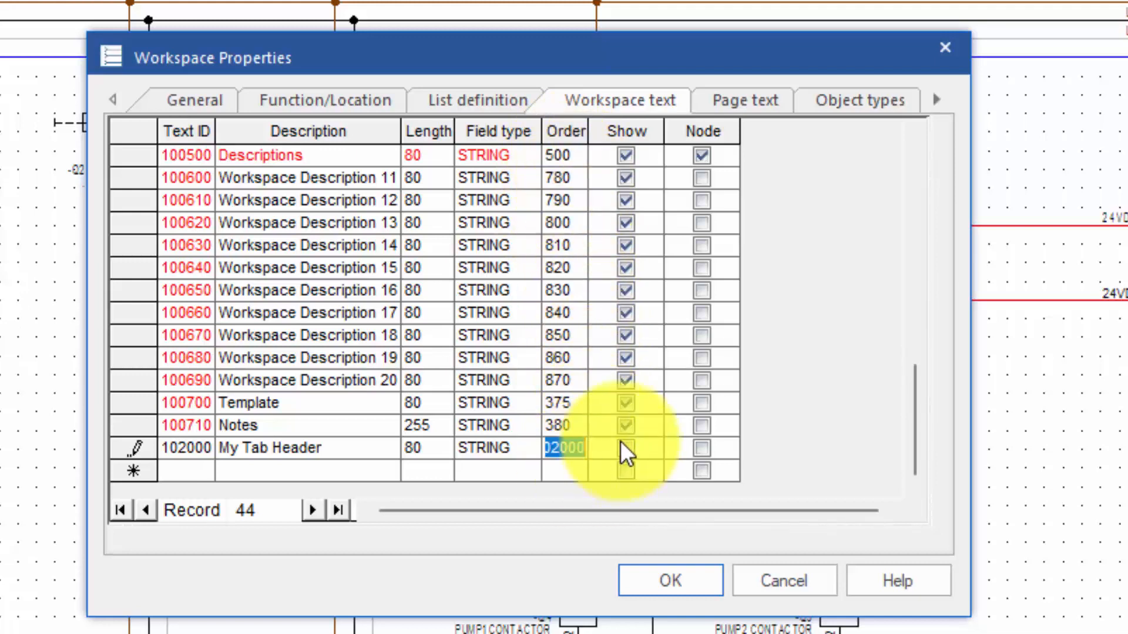
Give it order 400, mark it shown and a node, and save the field.
text(400)
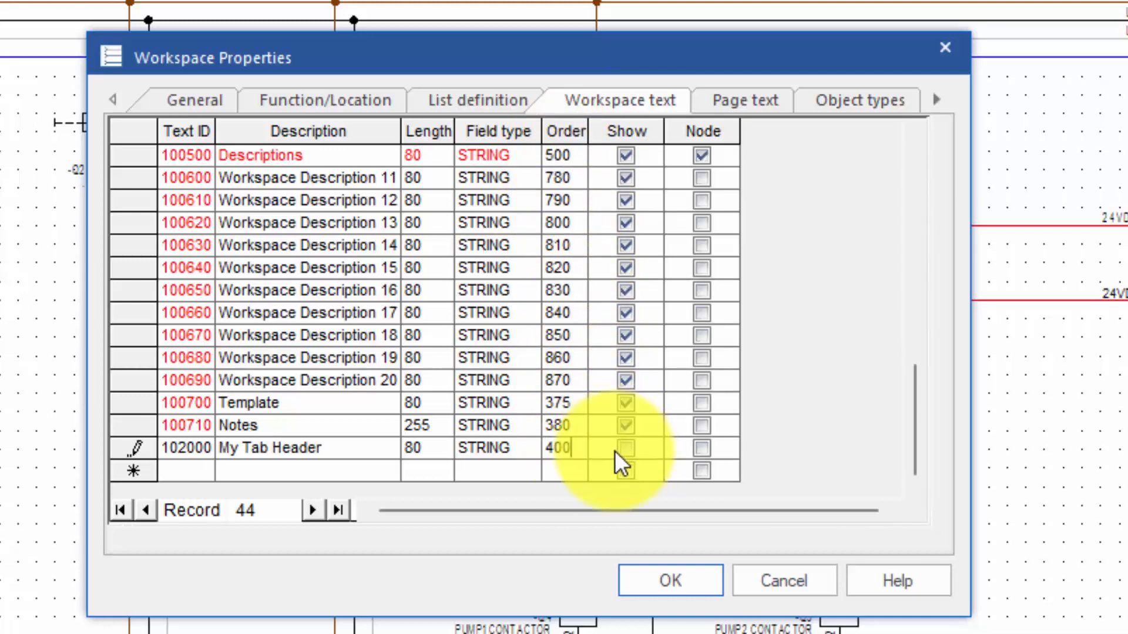
click(625, 447)
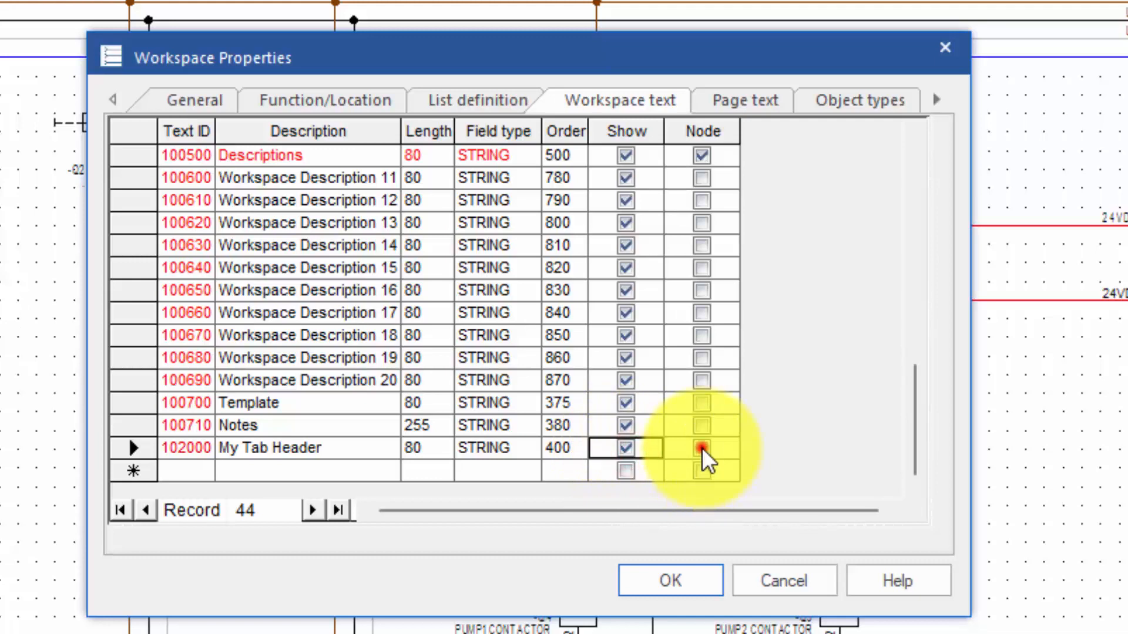
click(700, 448)
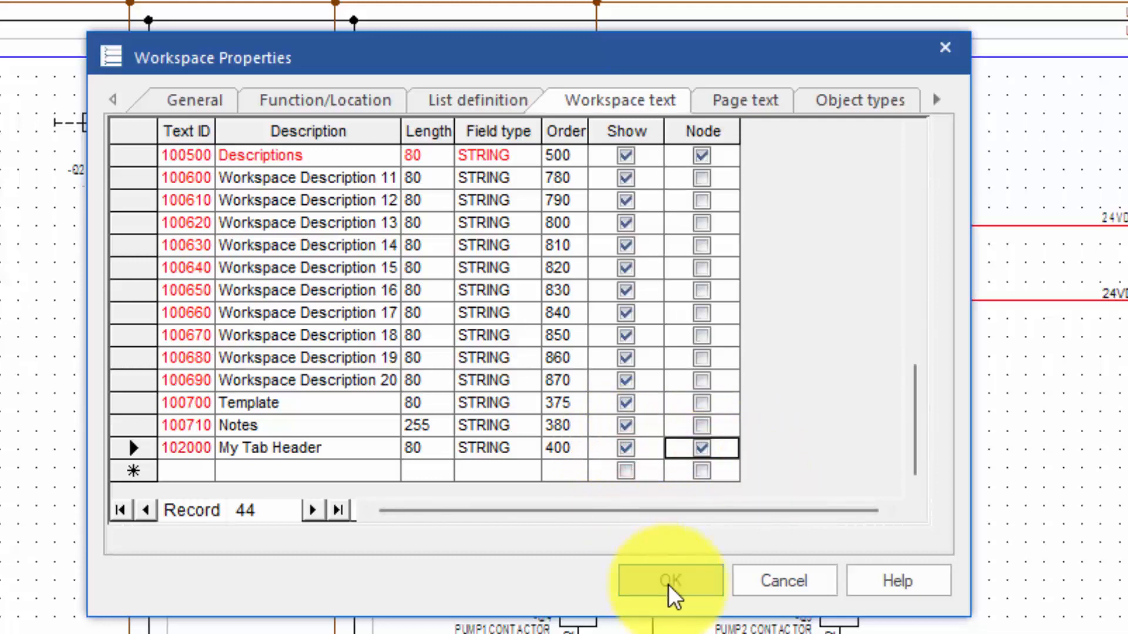
click(669, 580)
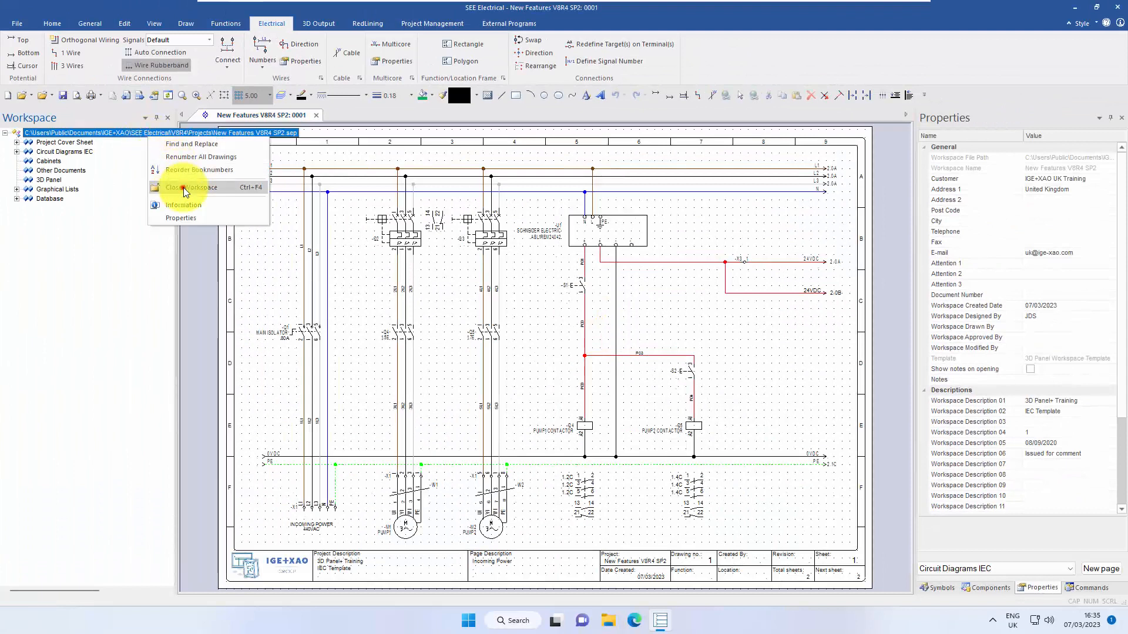
View the workspace information, now showing a My Tab Header tab.
click(191, 186)
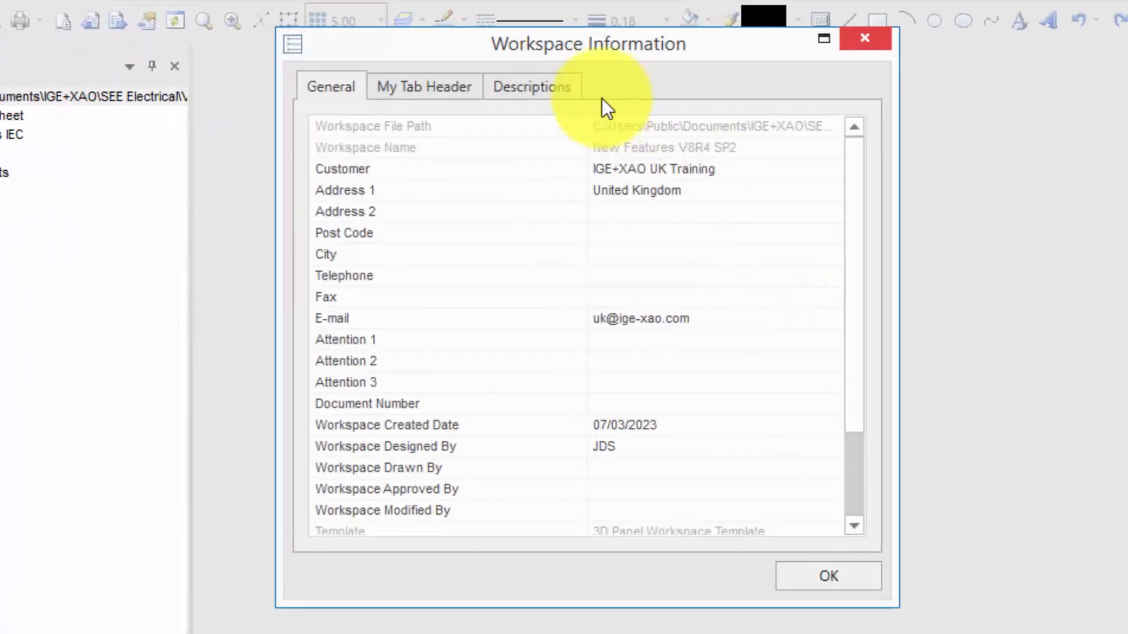
click(424, 85)
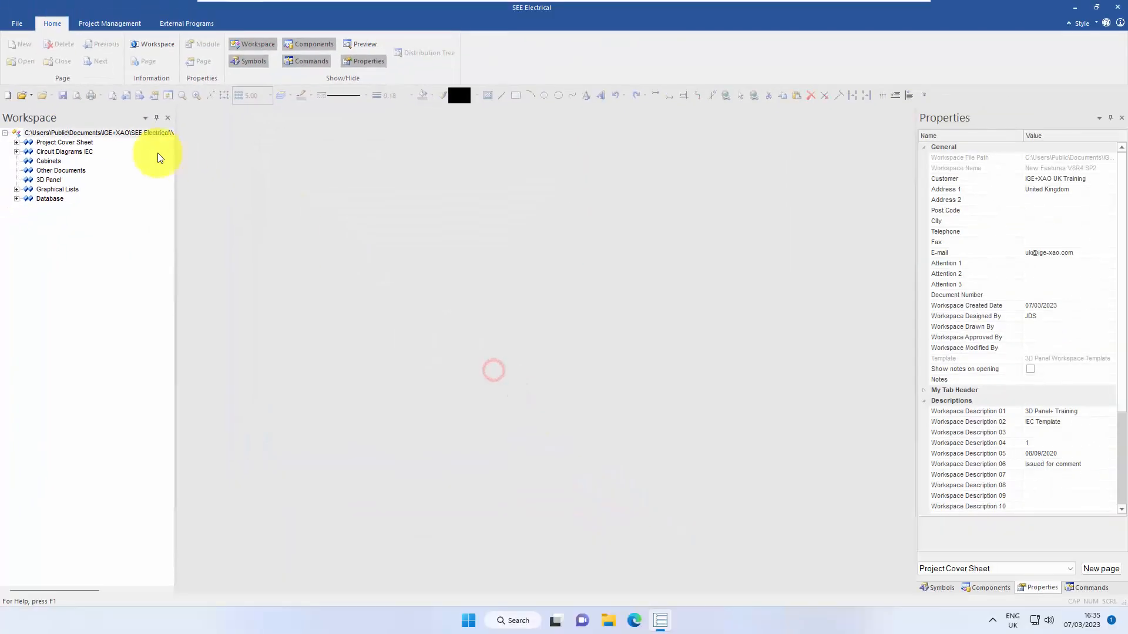
Return to the Workspace text list's new row in Workspace Properties.
right_click(86, 133)
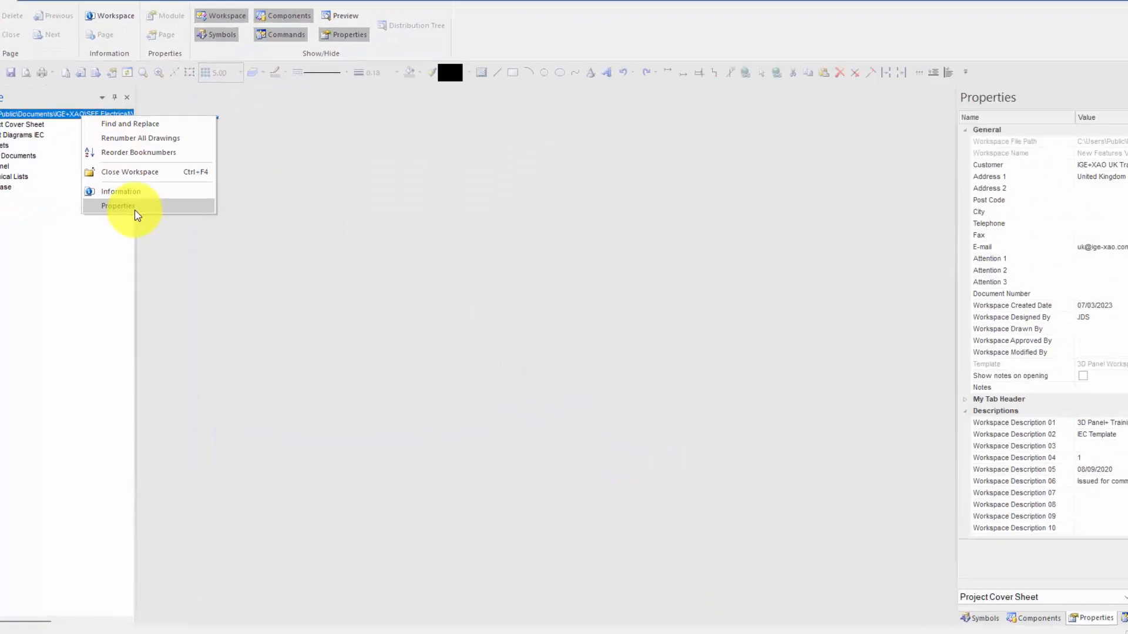
click(117, 207)
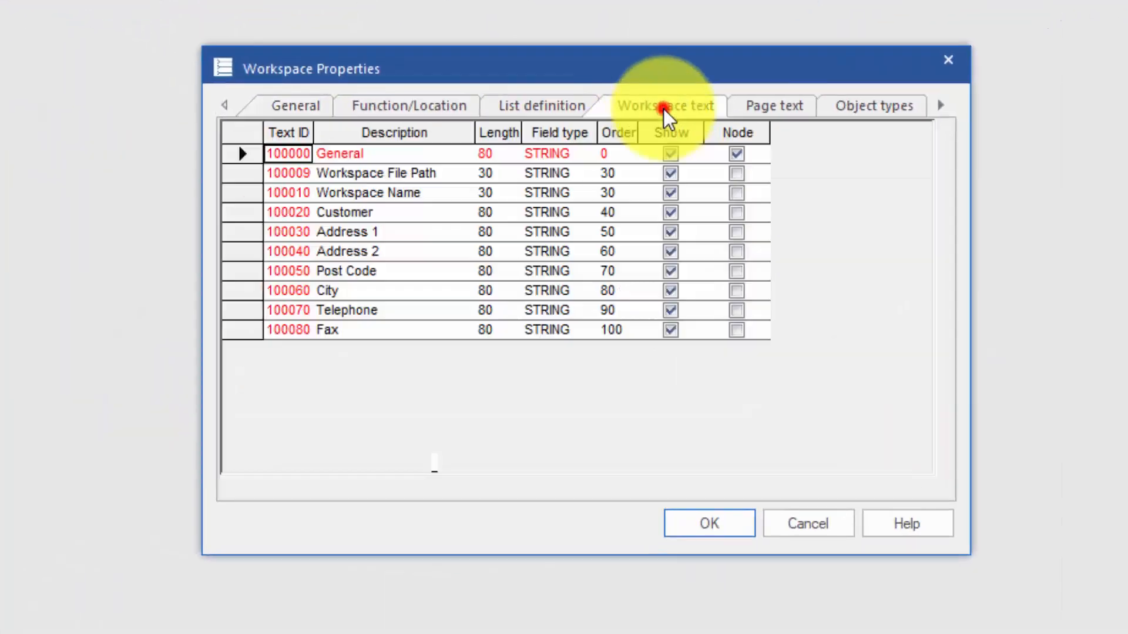
scroll(down, 3)
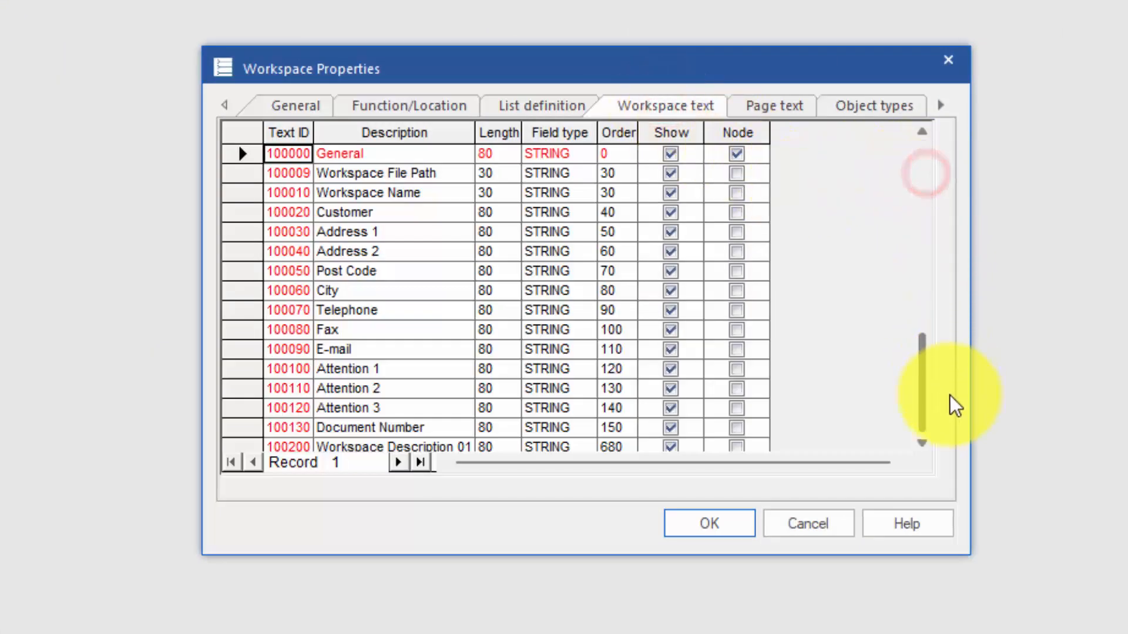
scroll(down, 3)
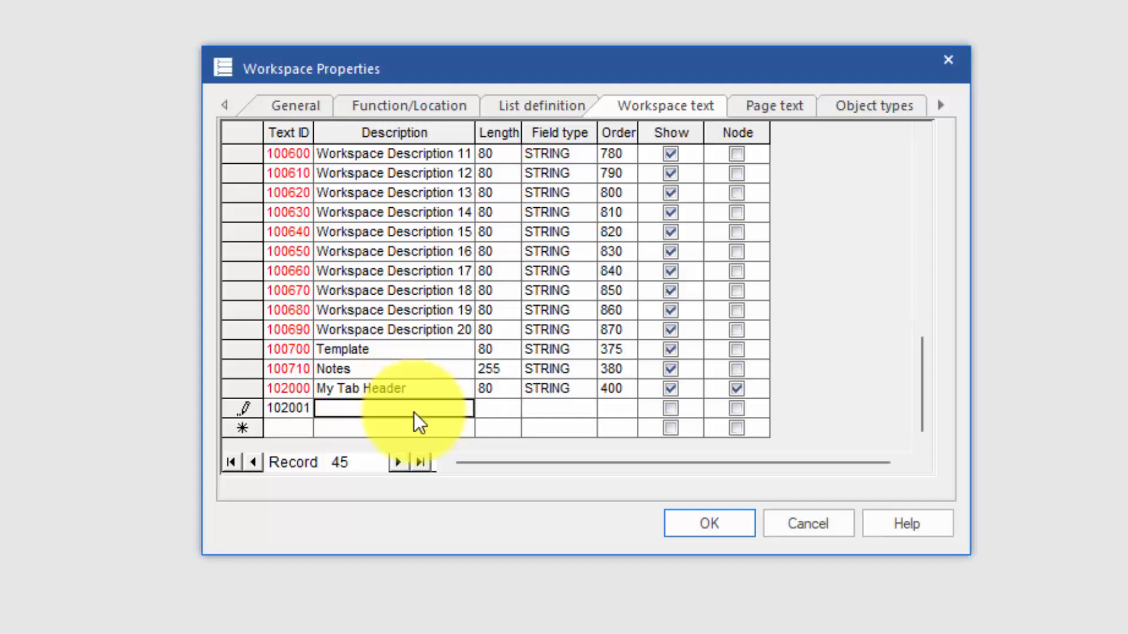
Enter Drawing Number as a shown STRING field with order 401.
text(Drawi)
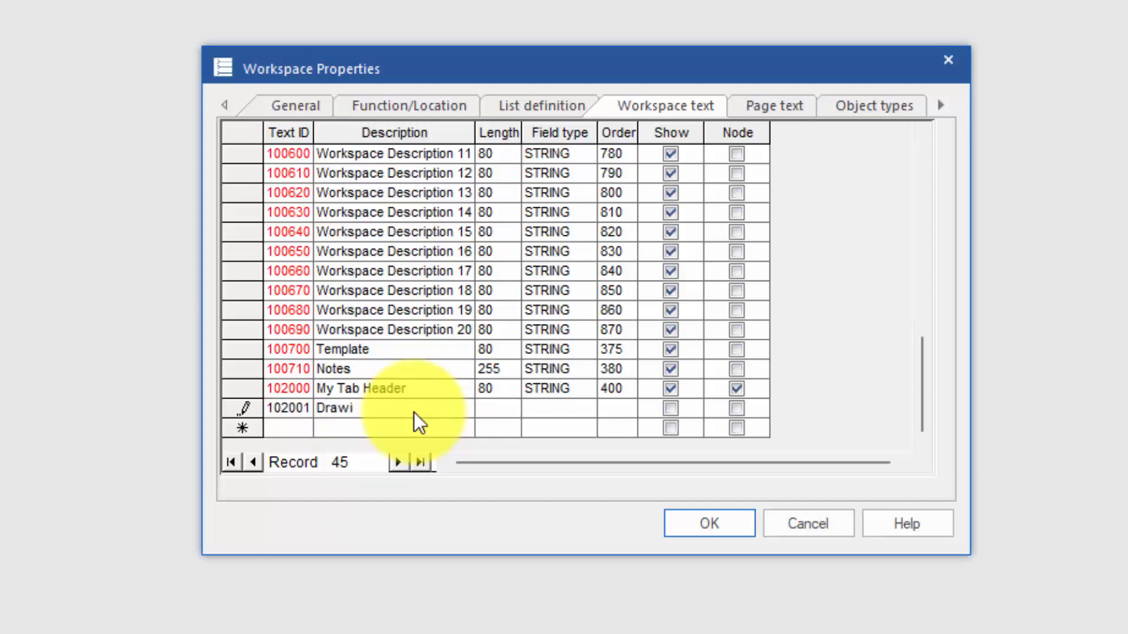
text(ng Number)
click(497, 407)
text(255)
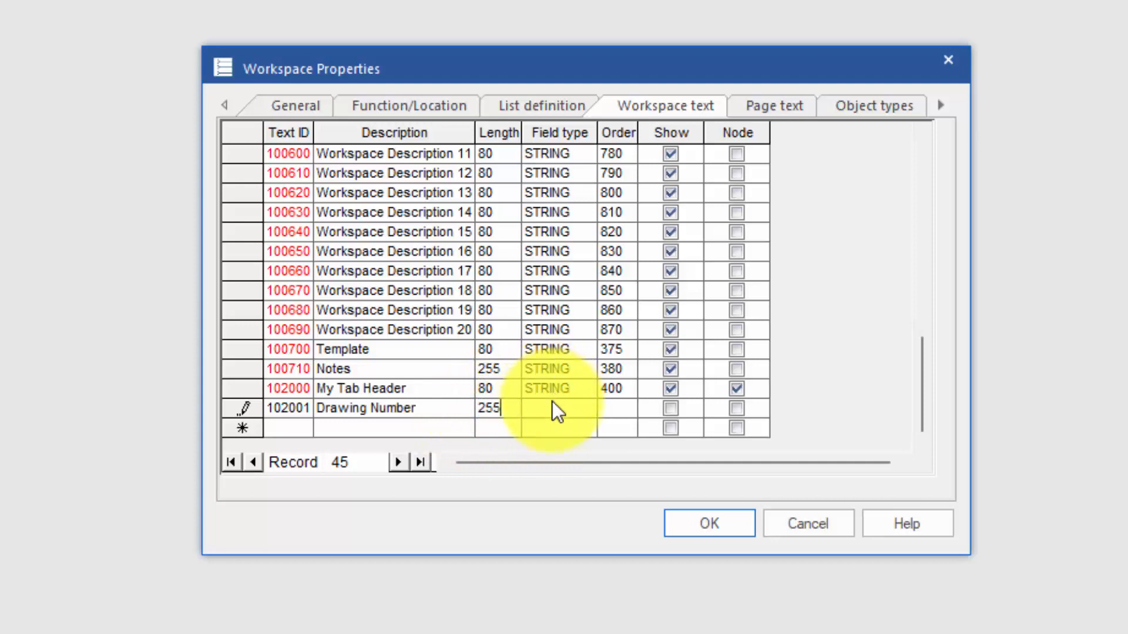
click(585, 408)
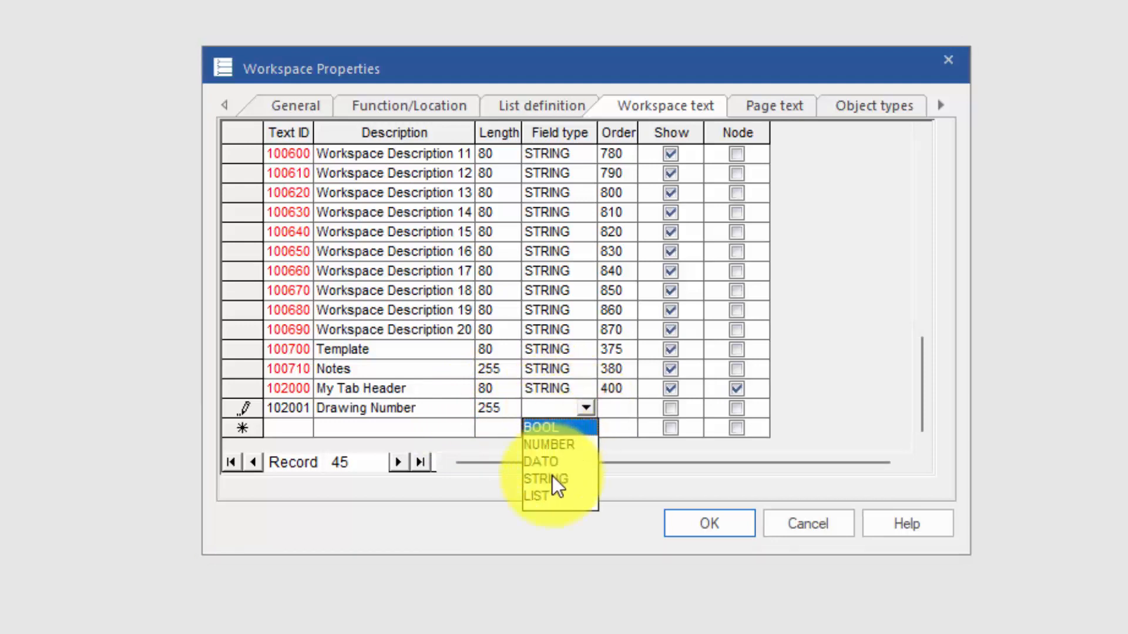
click(545, 479)
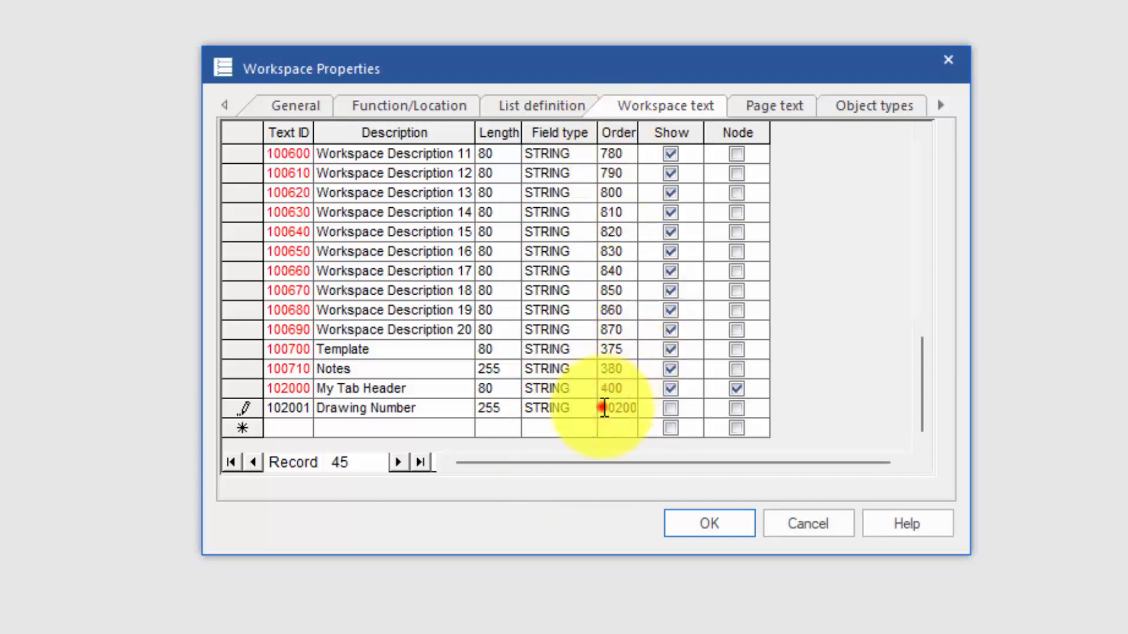
text(401)
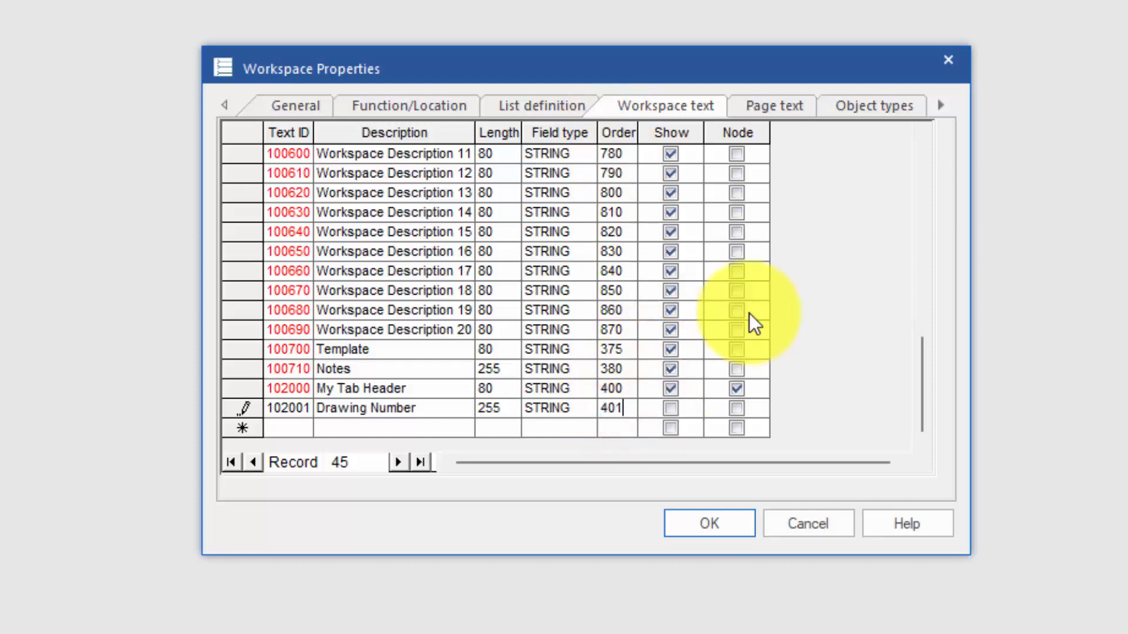
click(669, 407)
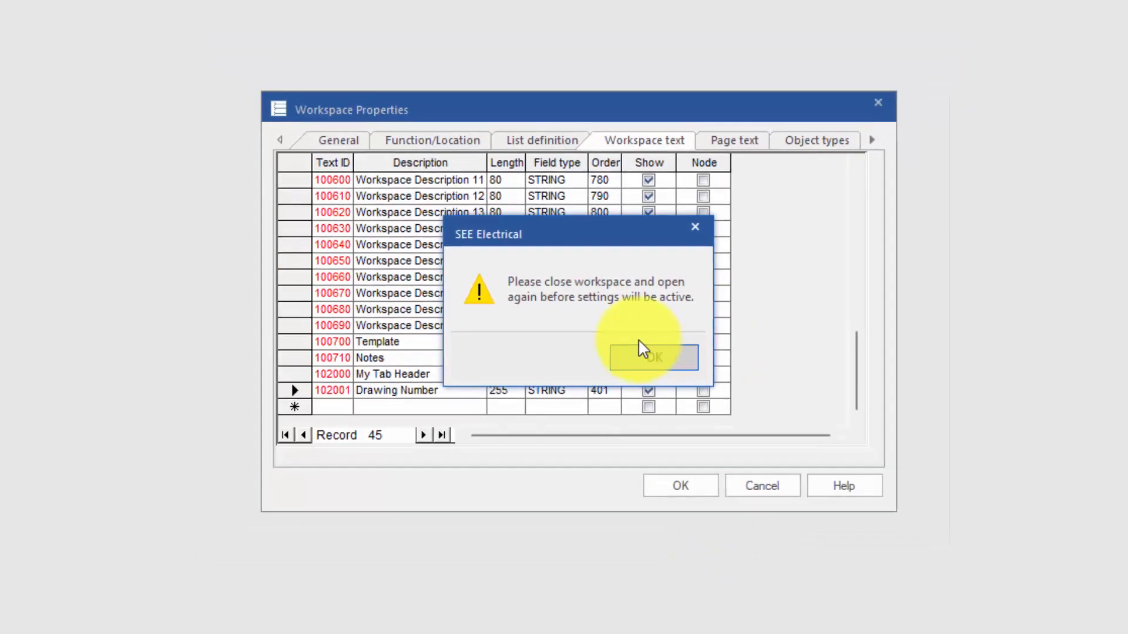
Acknowledge the reopen notice and find Drawing Number under My Tab Header, cancelling its empty editor.
click(652, 357)
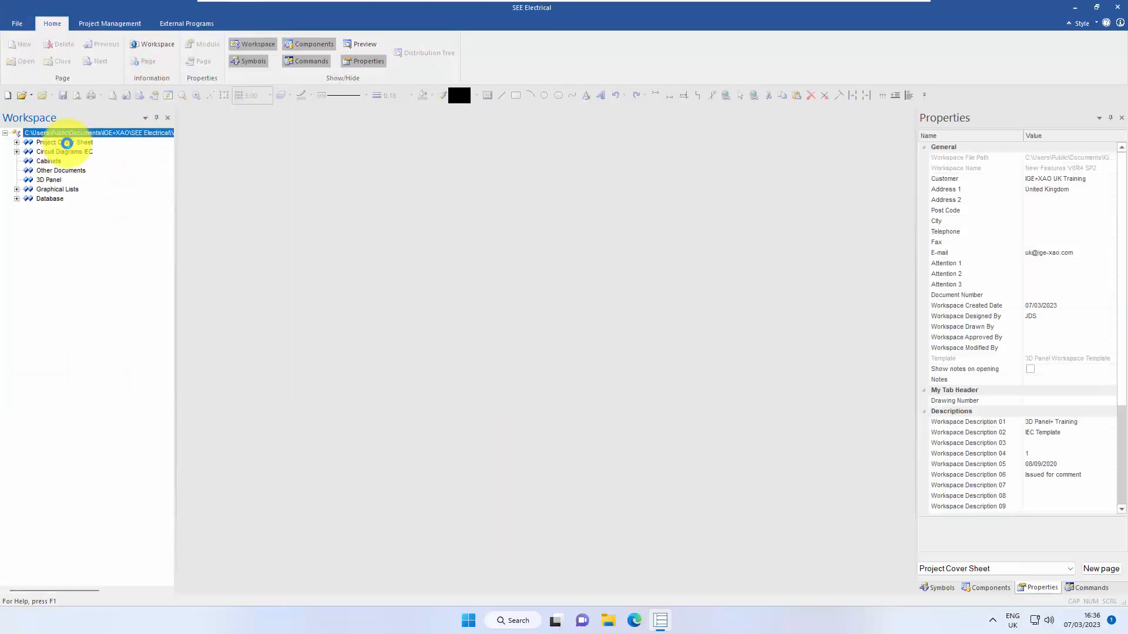
right_click(99, 133)
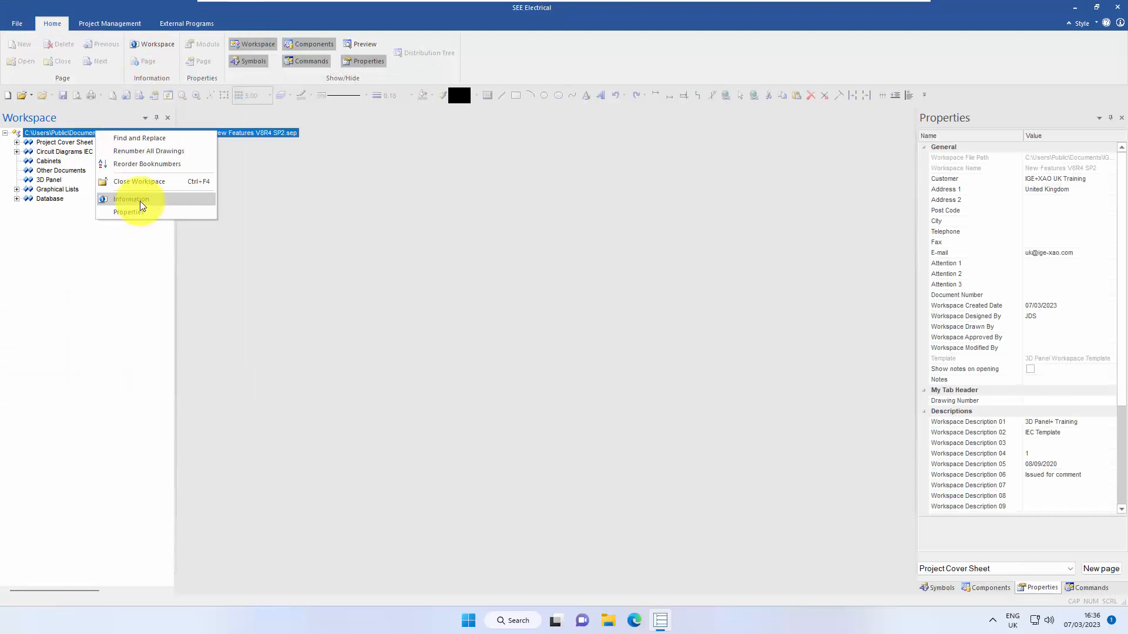
click(131, 199)
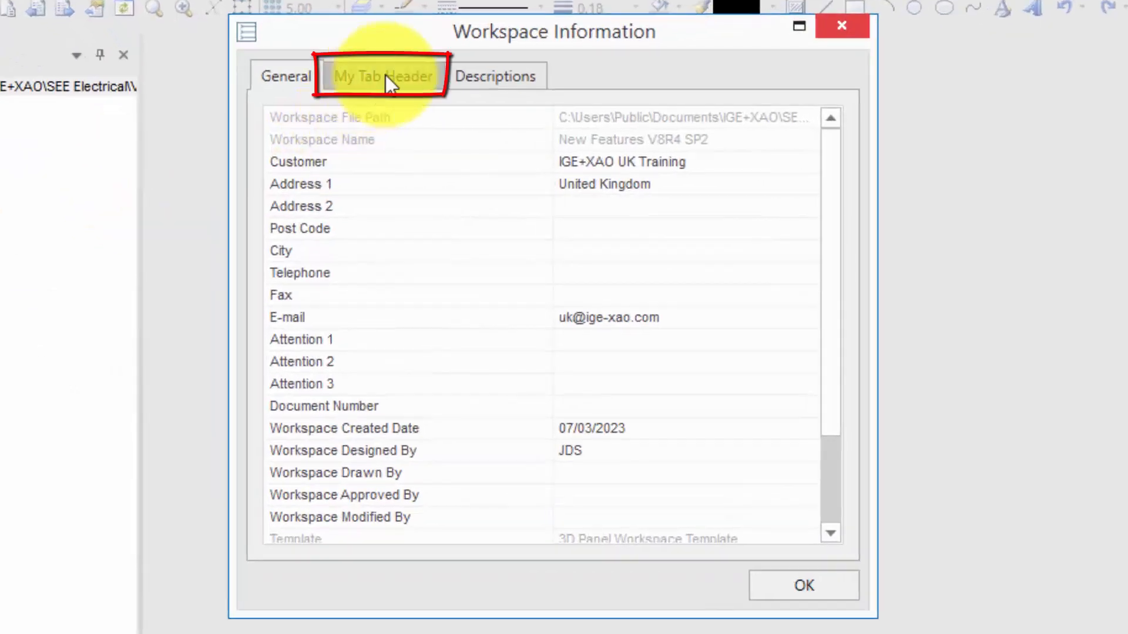
click(383, 76)
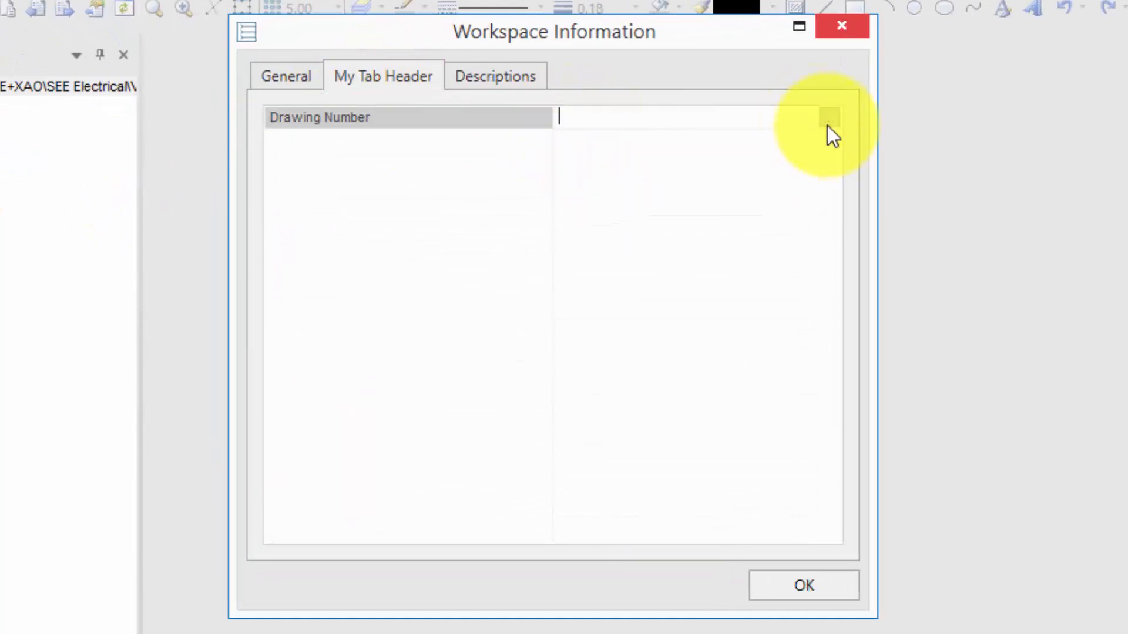
click(828, 118)
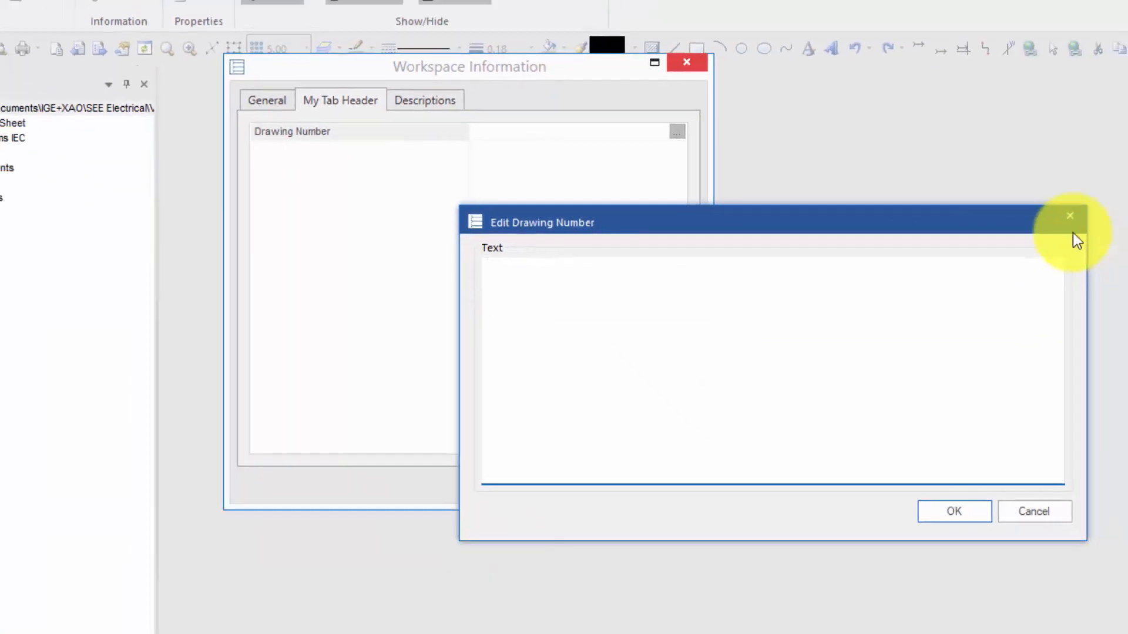
click(1069, 216)
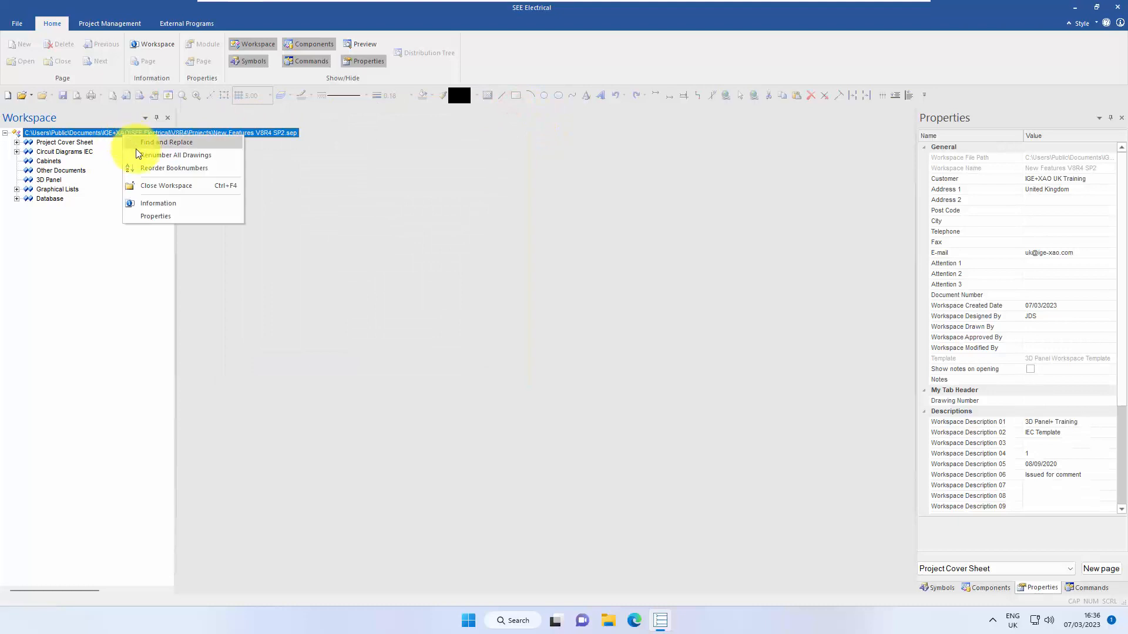
mouse_move(155, 217)
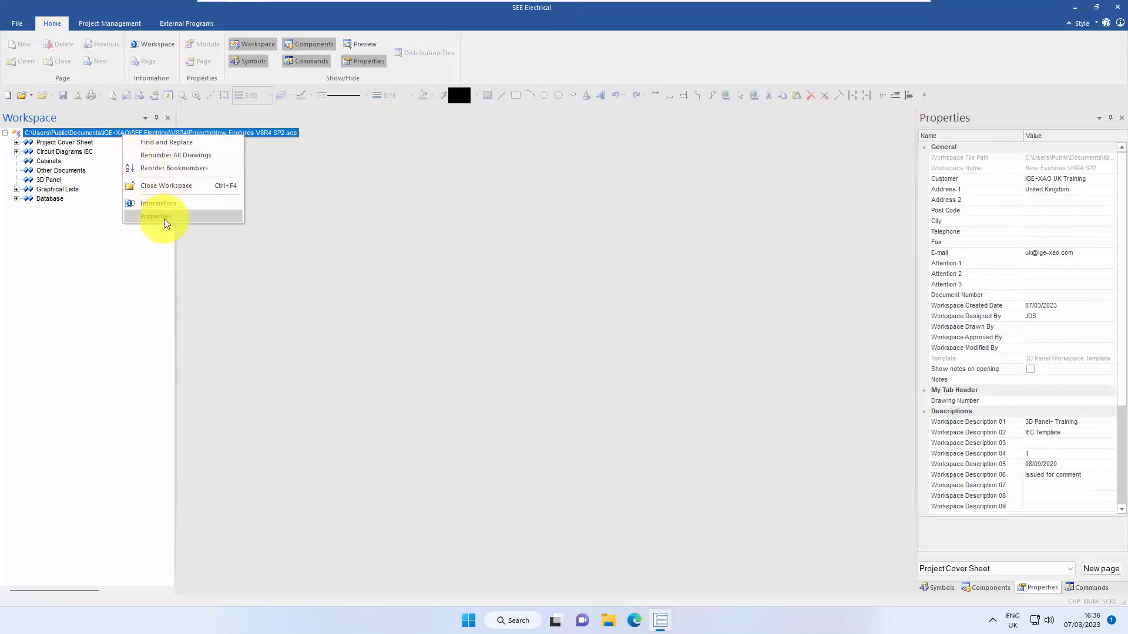
Start a new workspace text row 102002 with description Status.
click(155, 216)
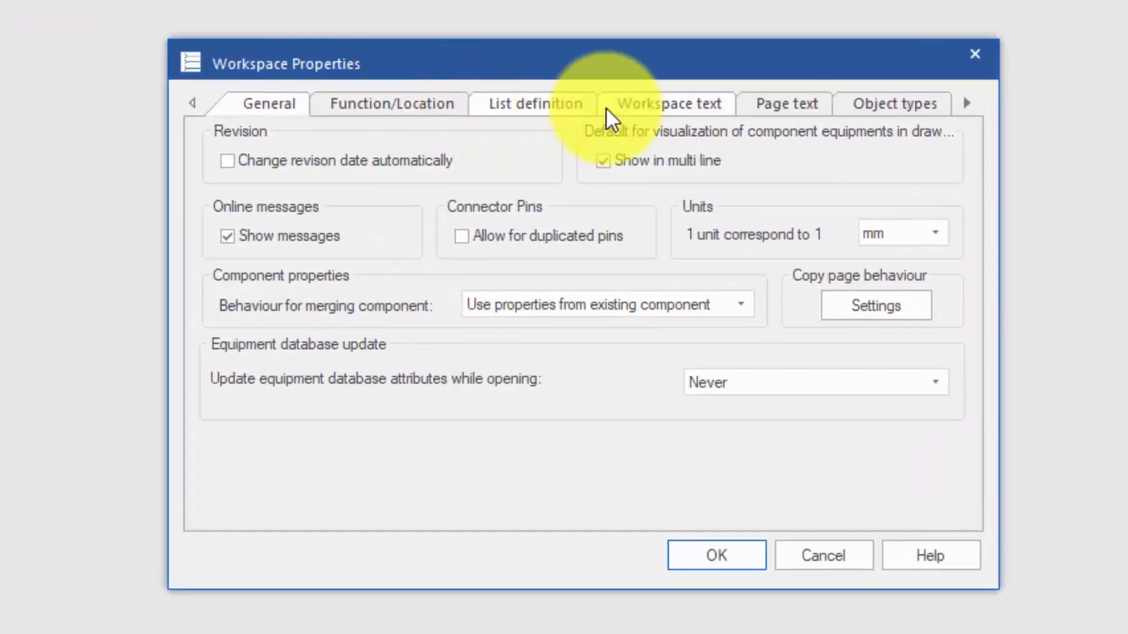
click(668, 103)
text(1)
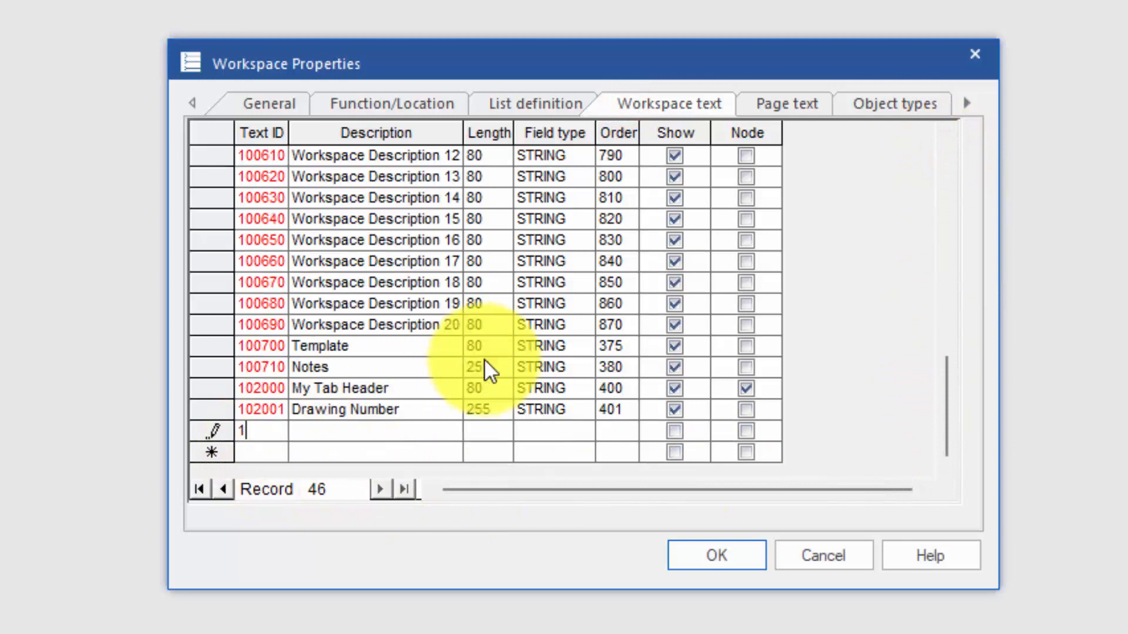
text(0200)
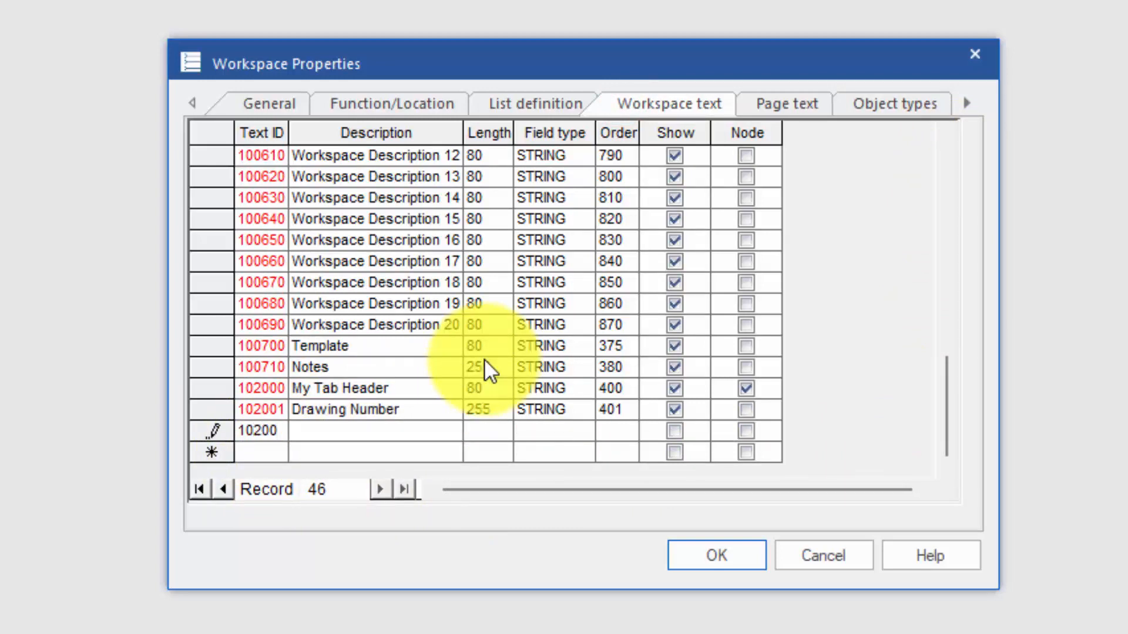
click(373, 430)
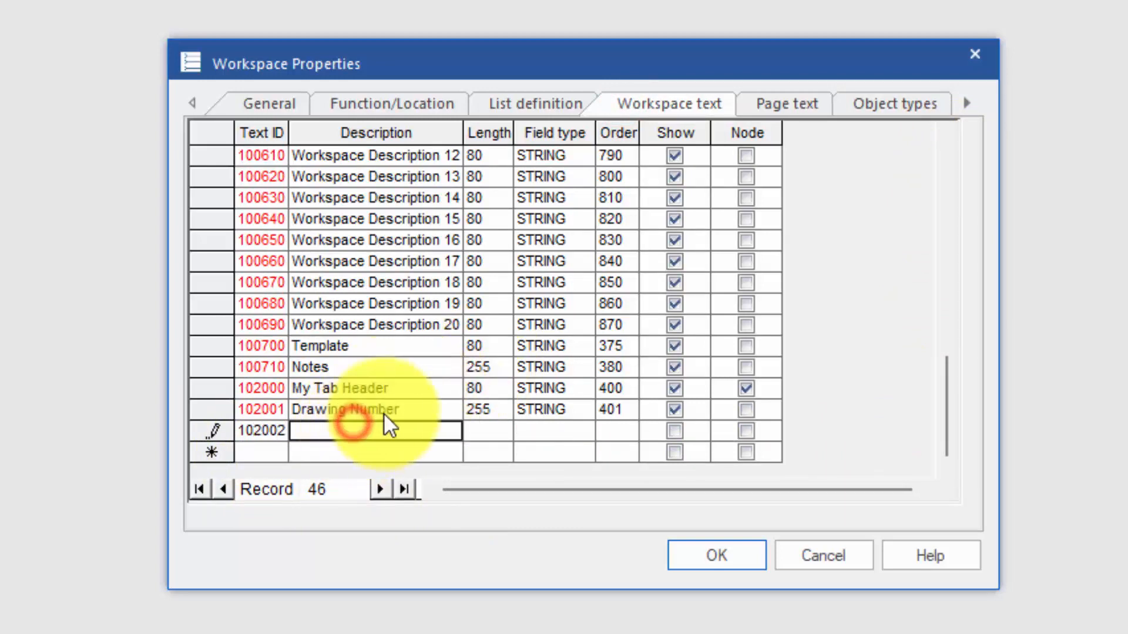
text(Status)
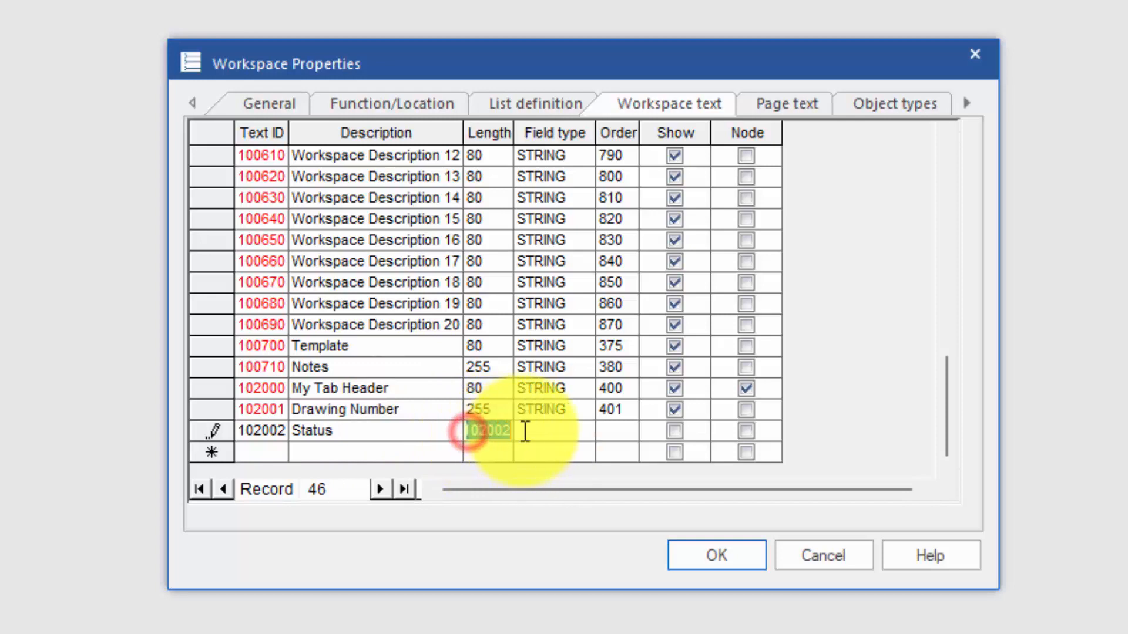
Make Status a LIST field type and mark it shown.
click(553, 431)
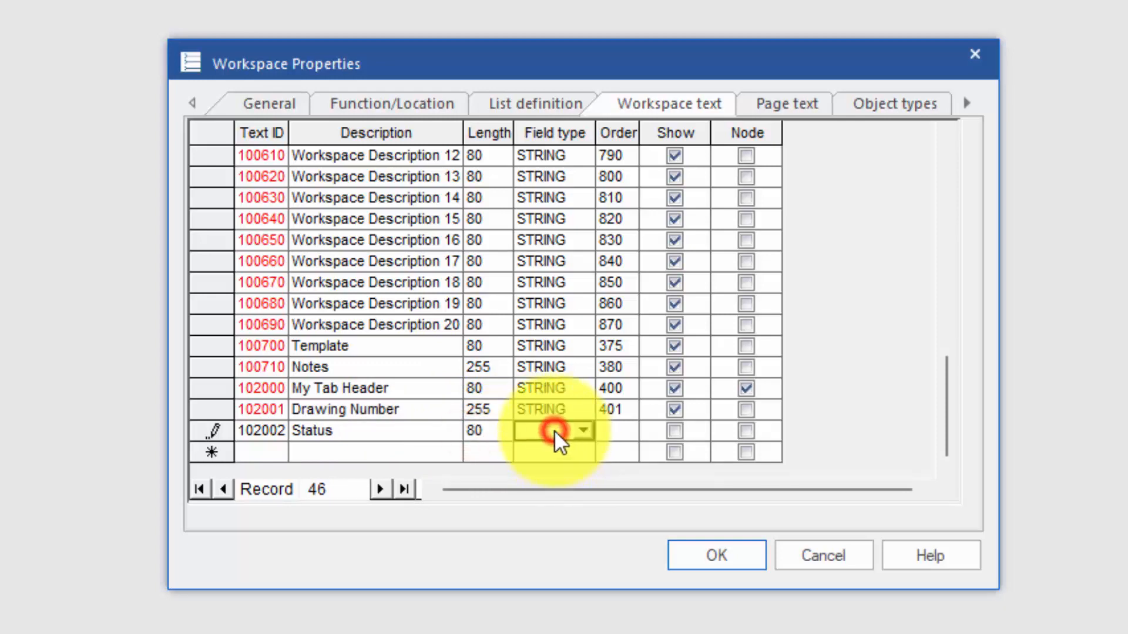
click(582, 432)
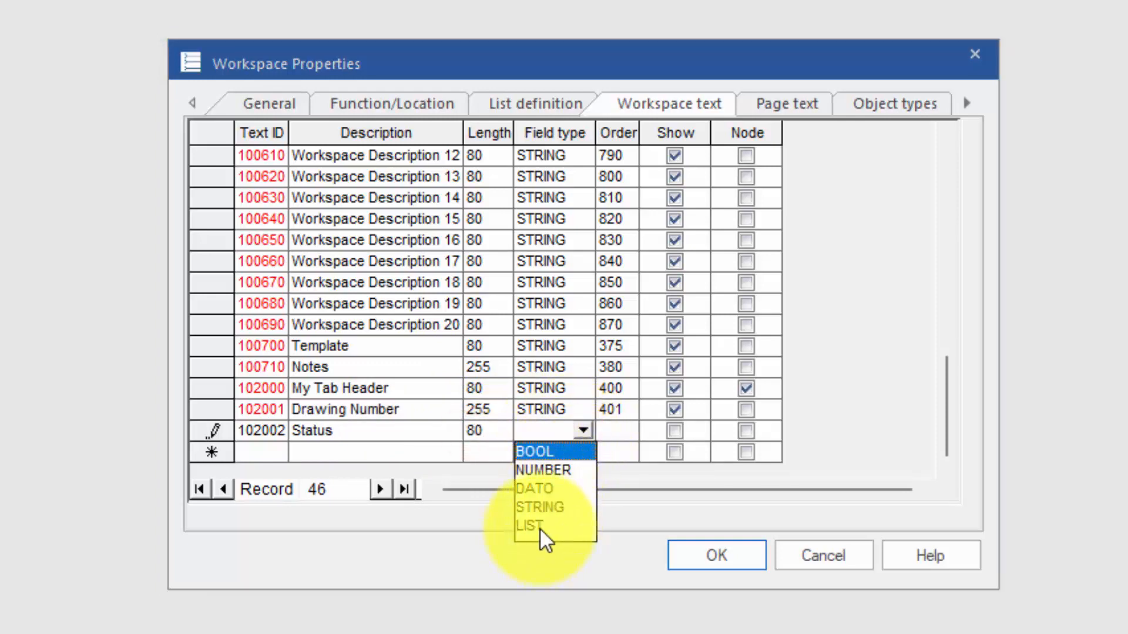
click(529, 524)
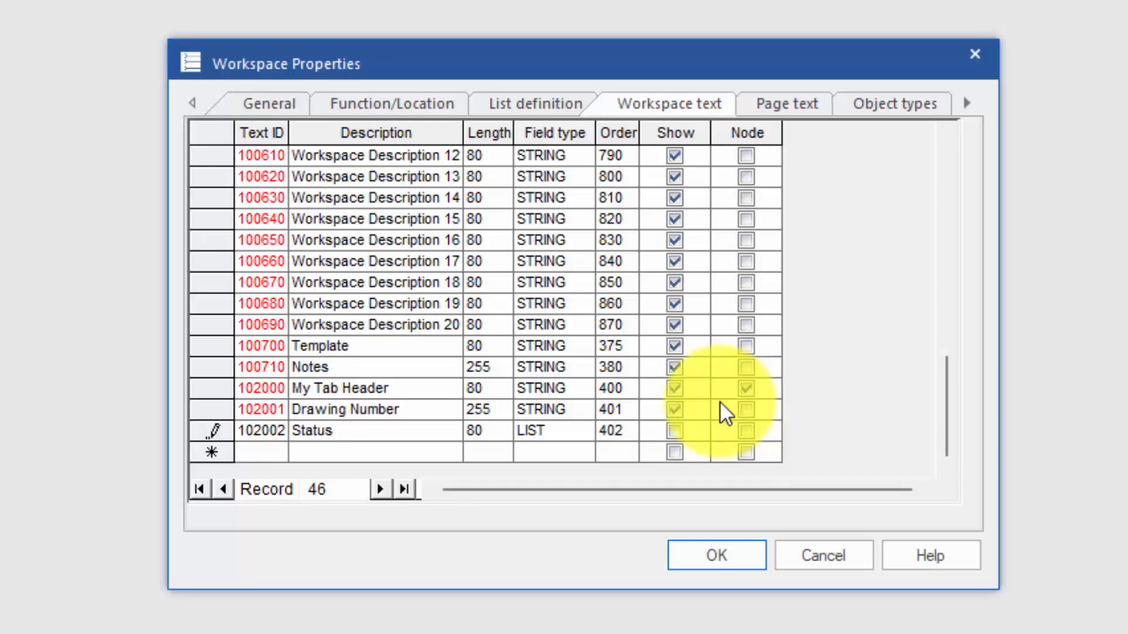
click(746, 388)
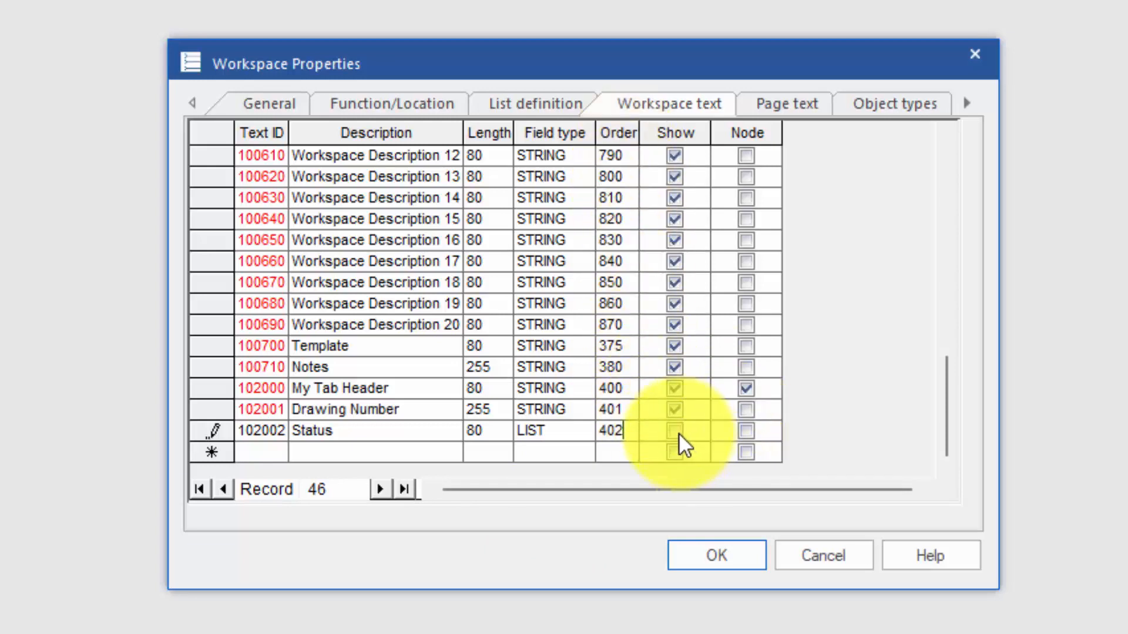
Extend the description to Status[Development|Revision|Production] as the list choices.
click(673, 431)
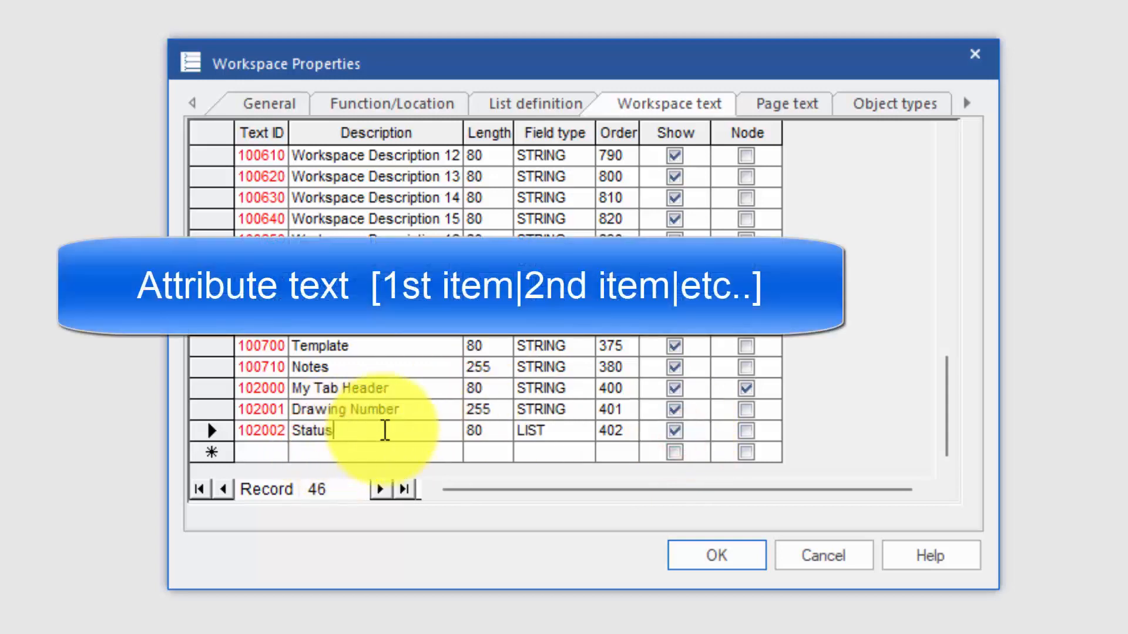
text([])
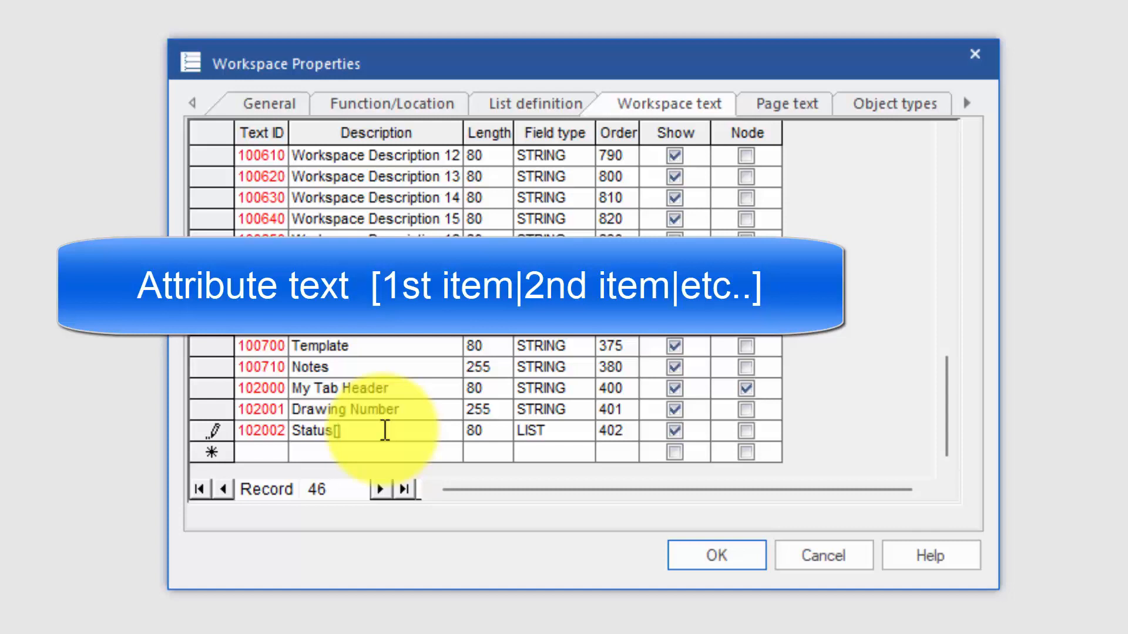
text(Dev)
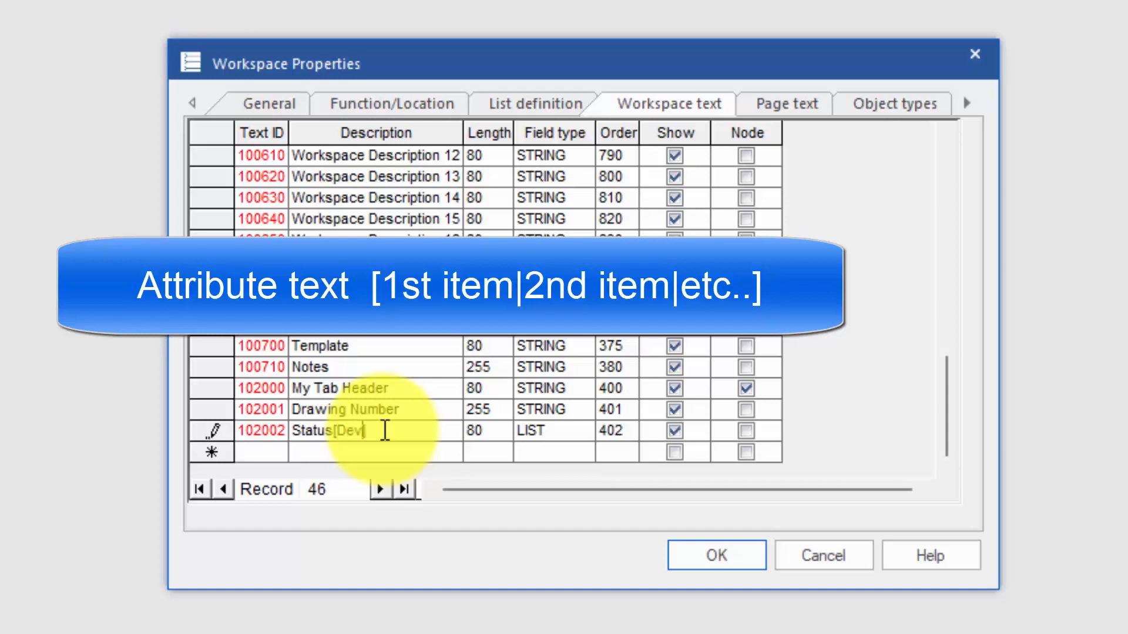
text(elopment)
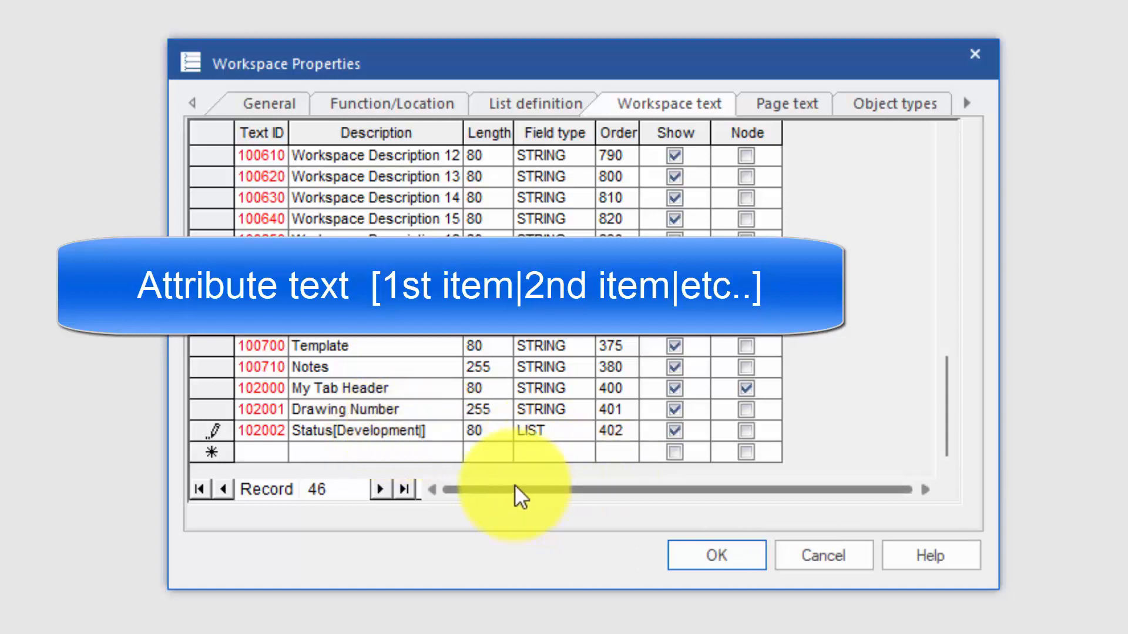
text(|Revision|Production)
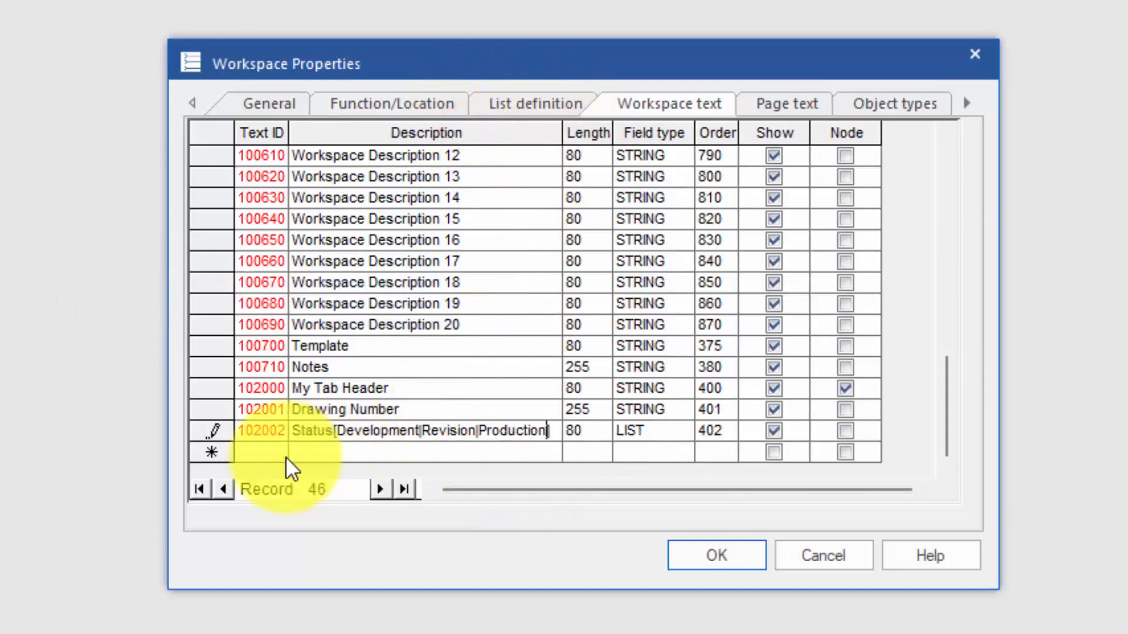
double_click(311, 430)
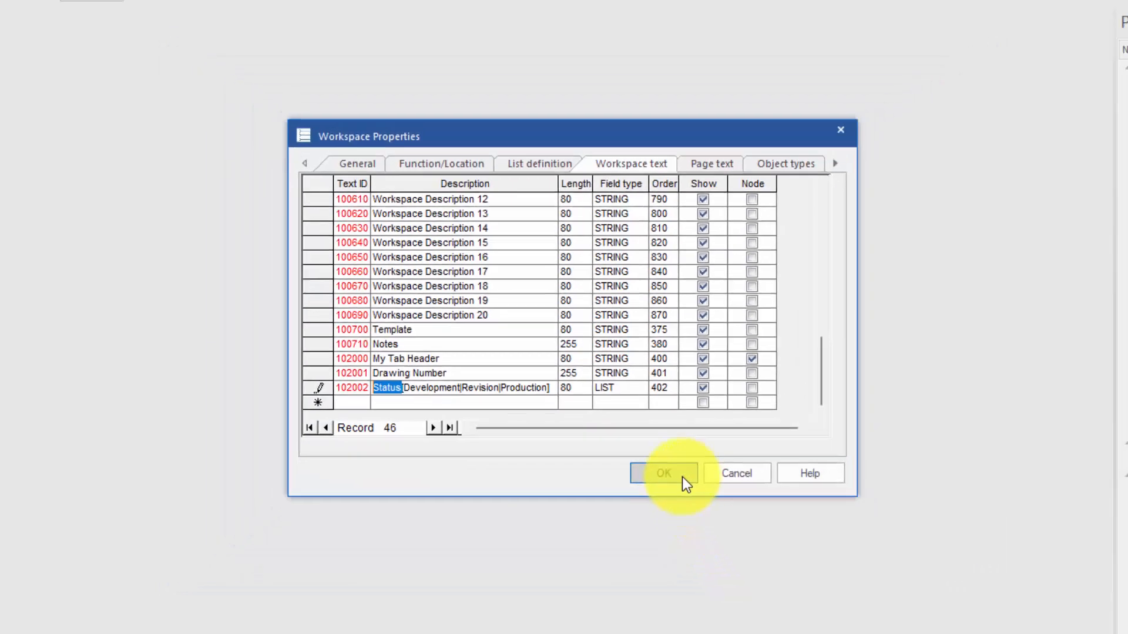
Save the changes, then close and reopen the workspace and expand Circuit Diagrams IEC.
click(662, 472)
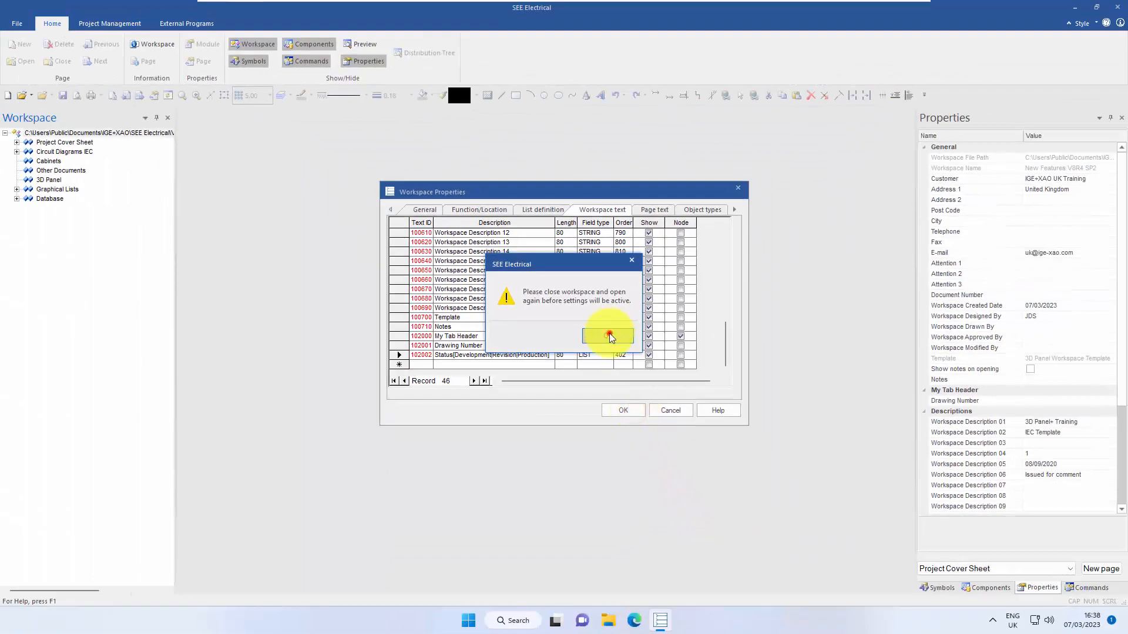
click(610, 336)
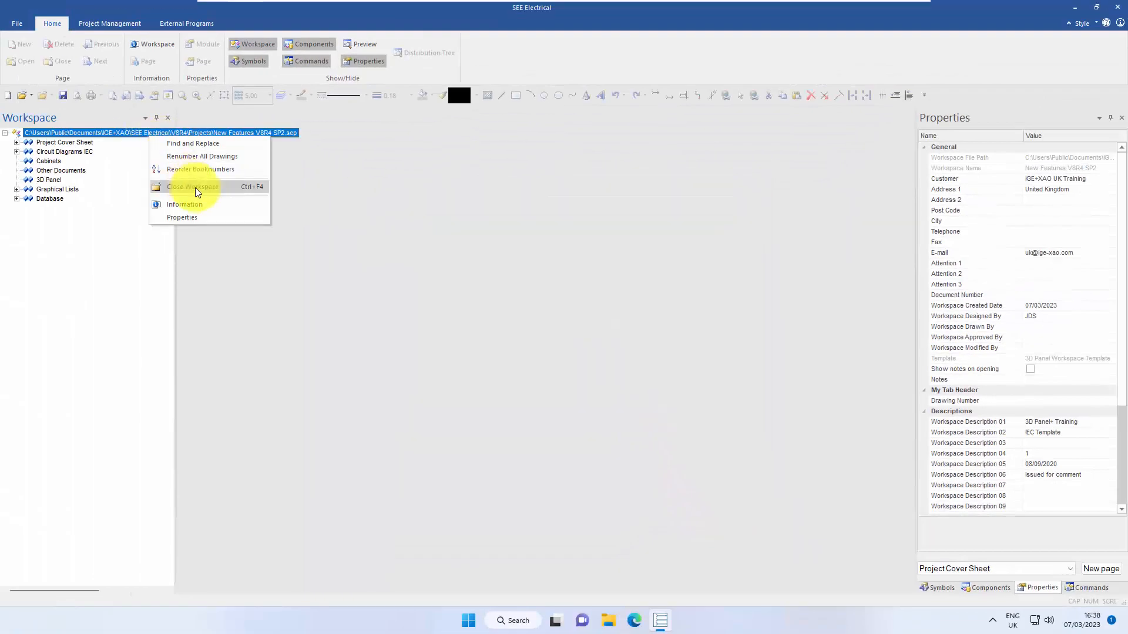
click(191, 187)
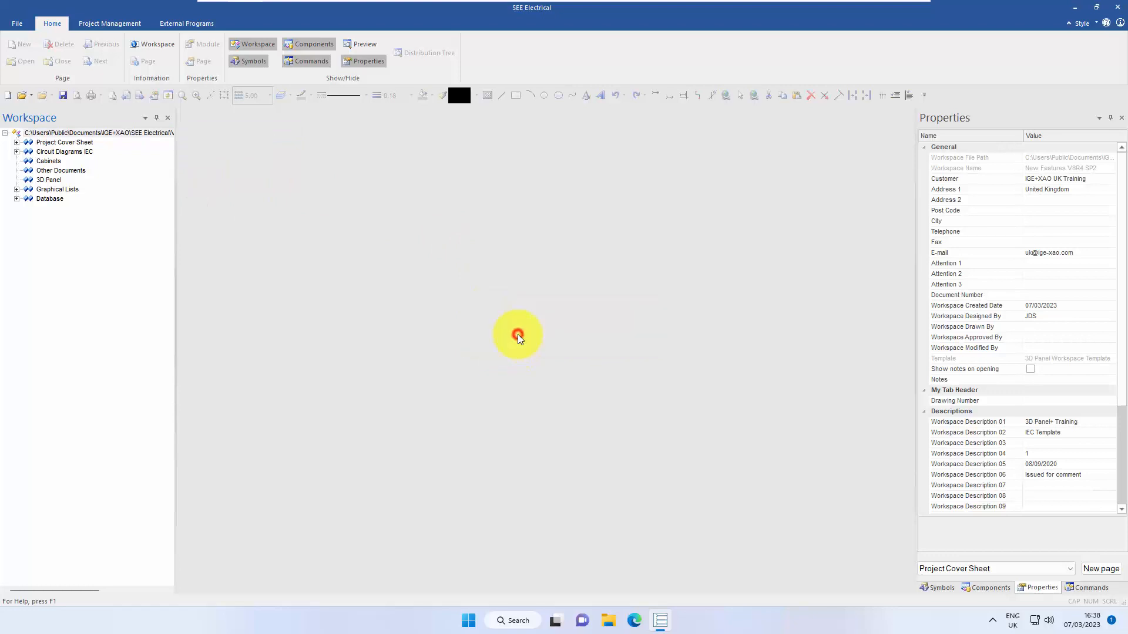
click(15, 24)
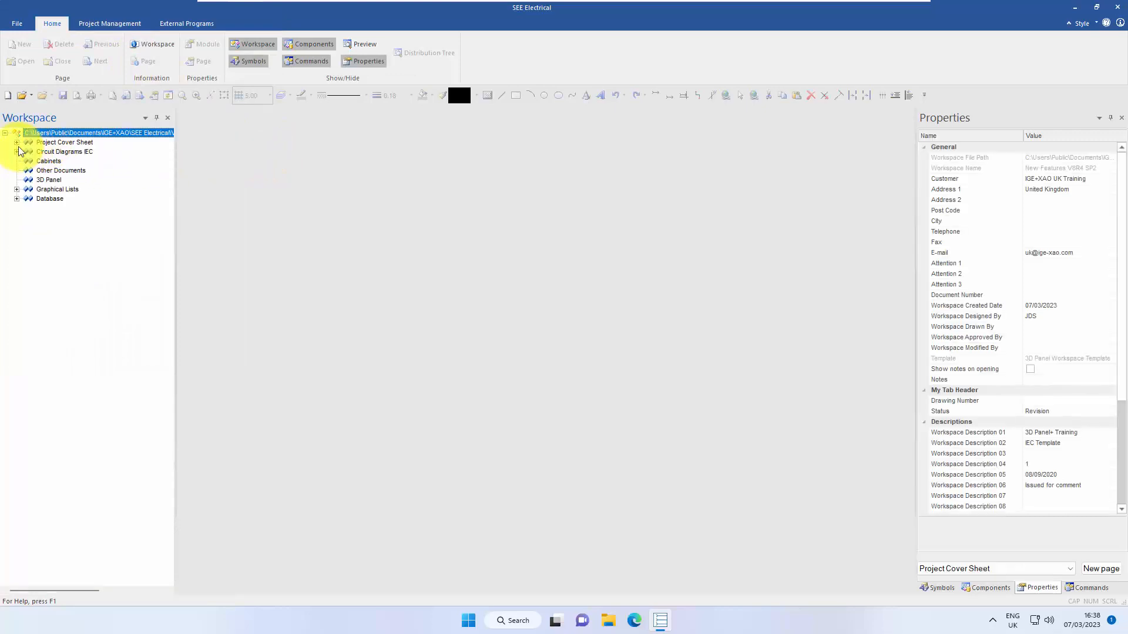
click(16, 151)
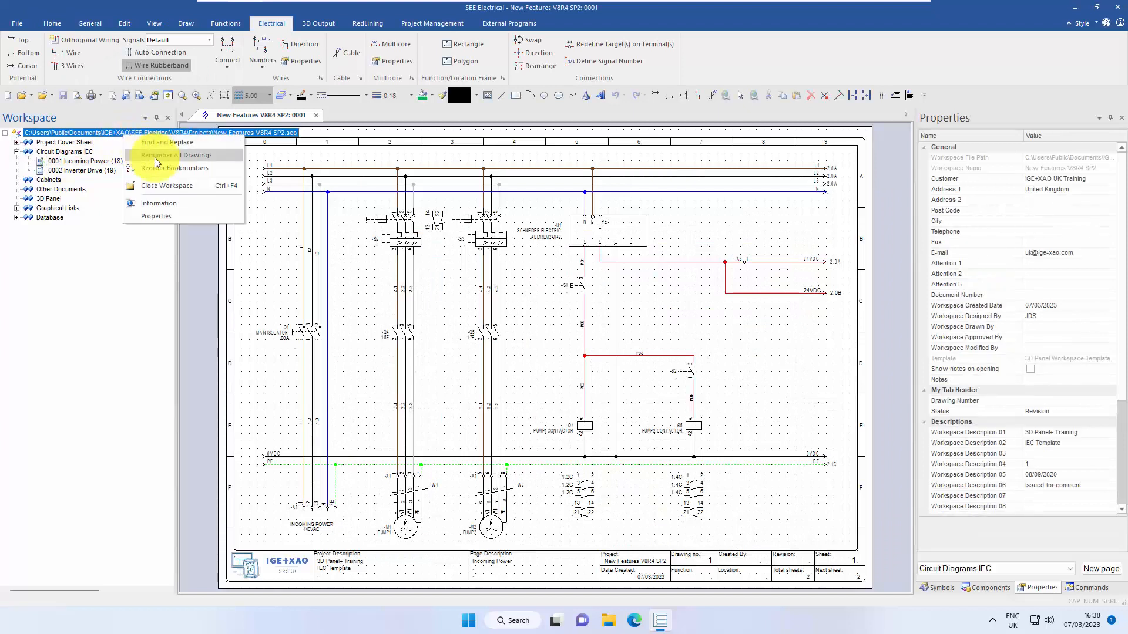
In Workspace Information's My Tab Header tab, pick values from the Status dropdown, ending on Production.
click(158, 203)
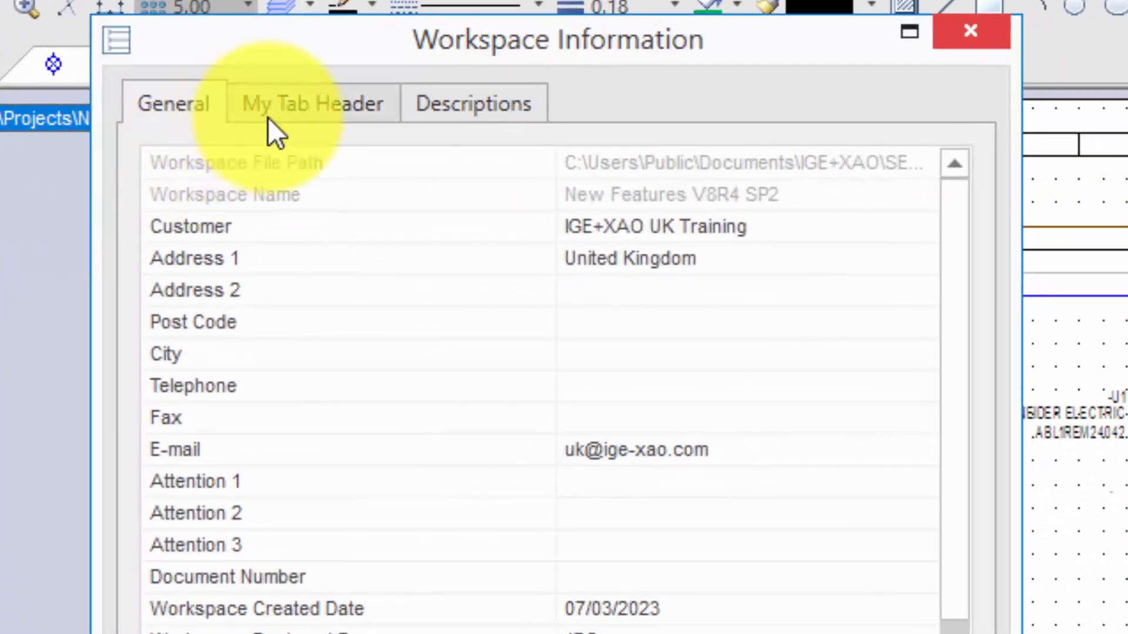
click(311, 103)
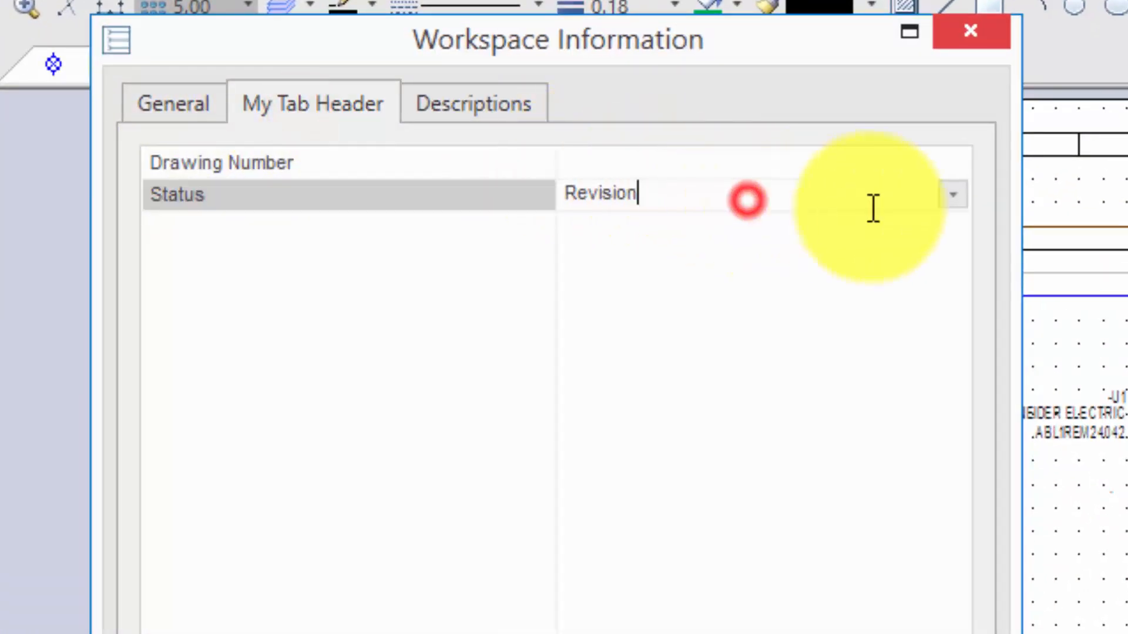
click(953, 194)
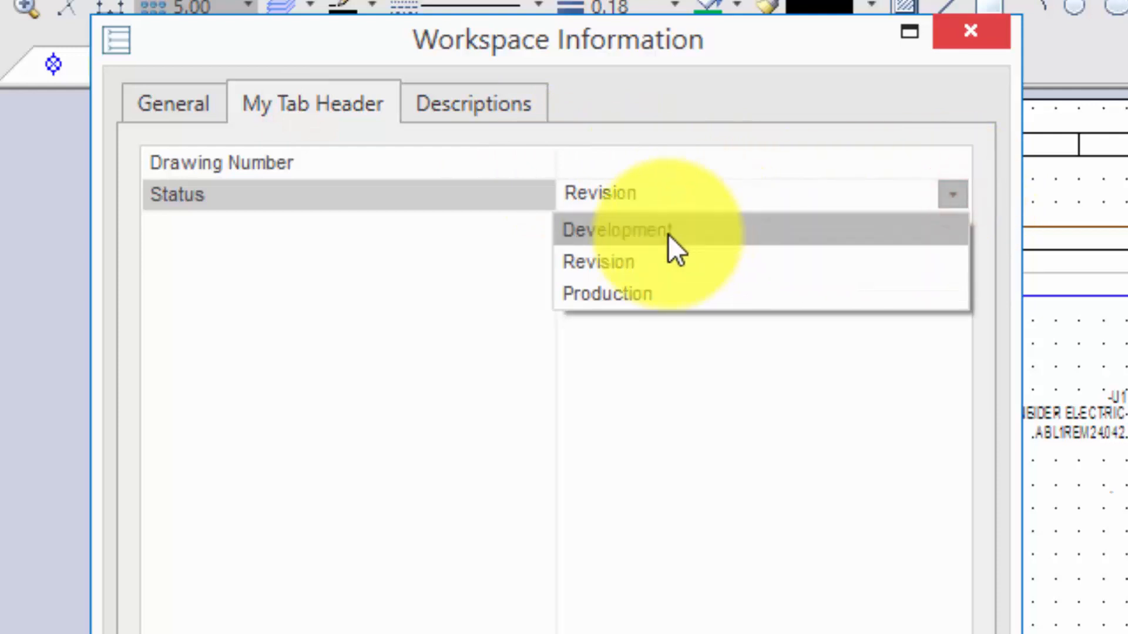
click(615, 230)
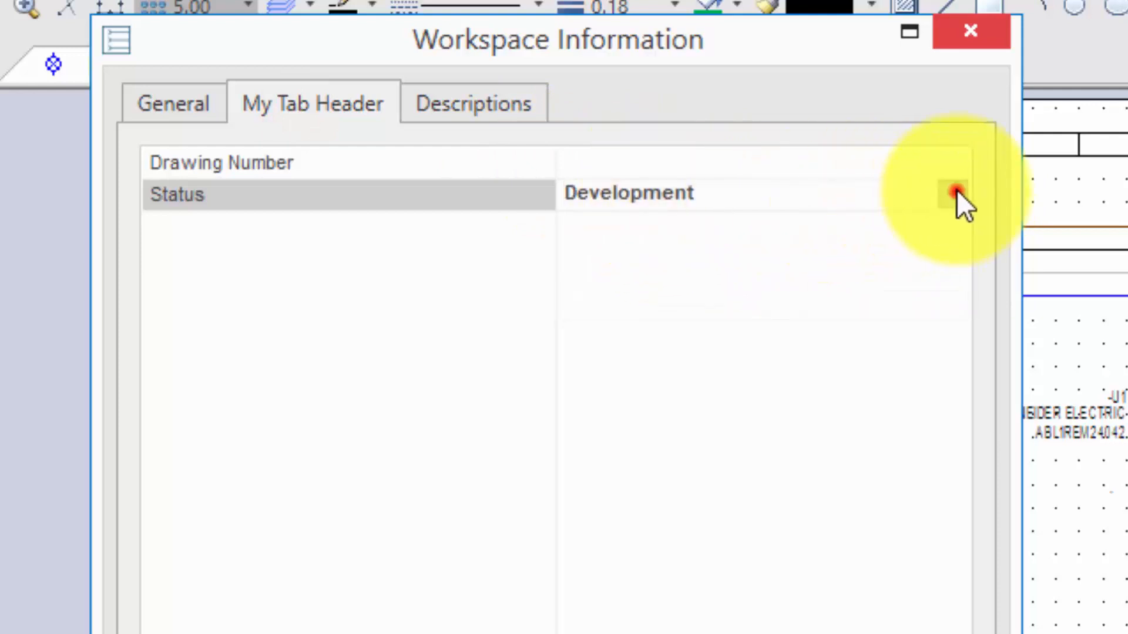
click(952, 194)
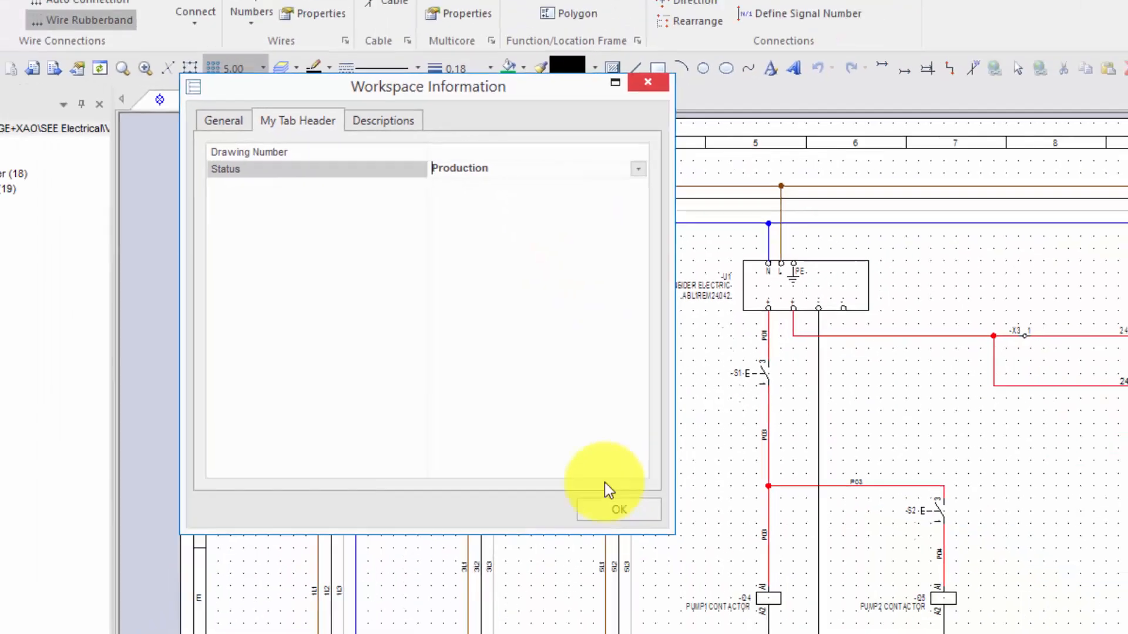
Confirm the information, then switch Status to Development in the Properties panel.
click(617, 508)
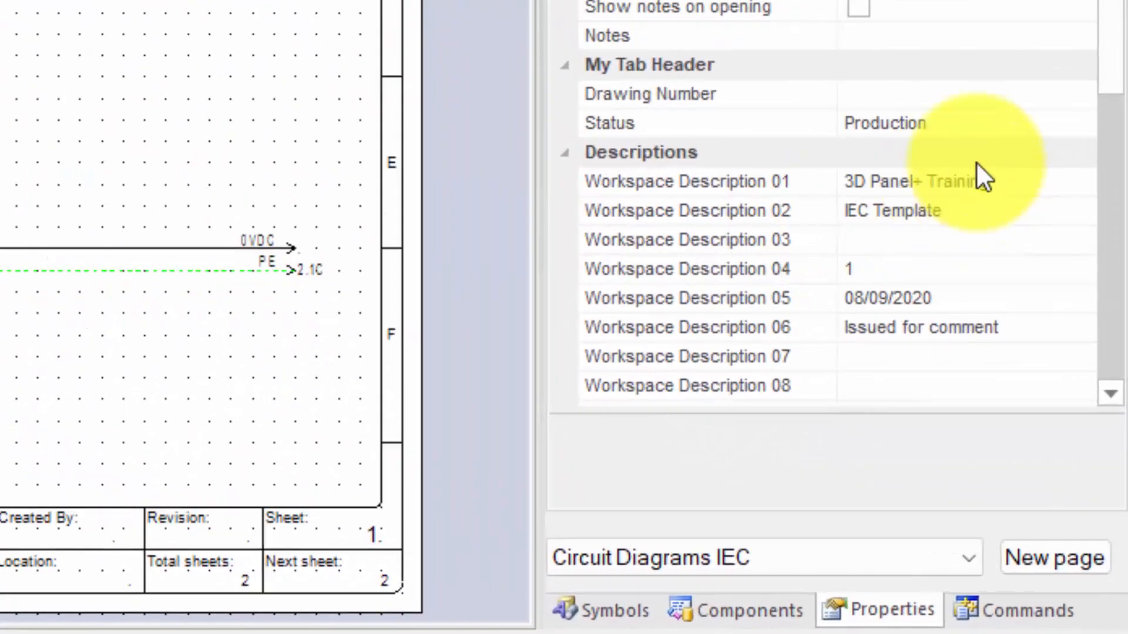
click(885, 122)
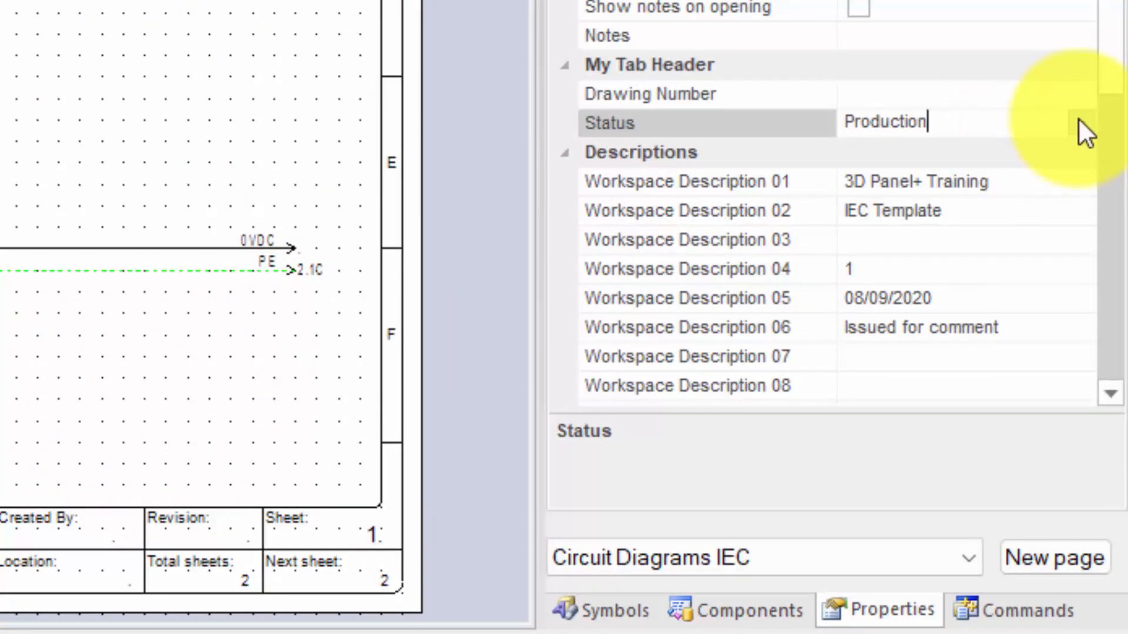
click(1082, 122)
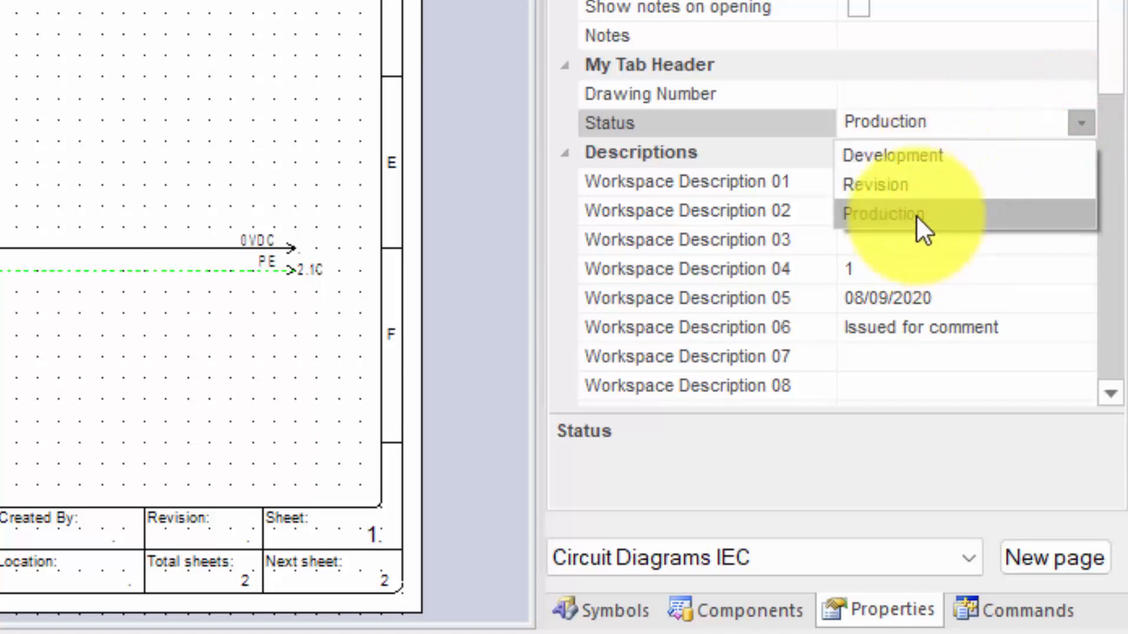
click(891, 155)
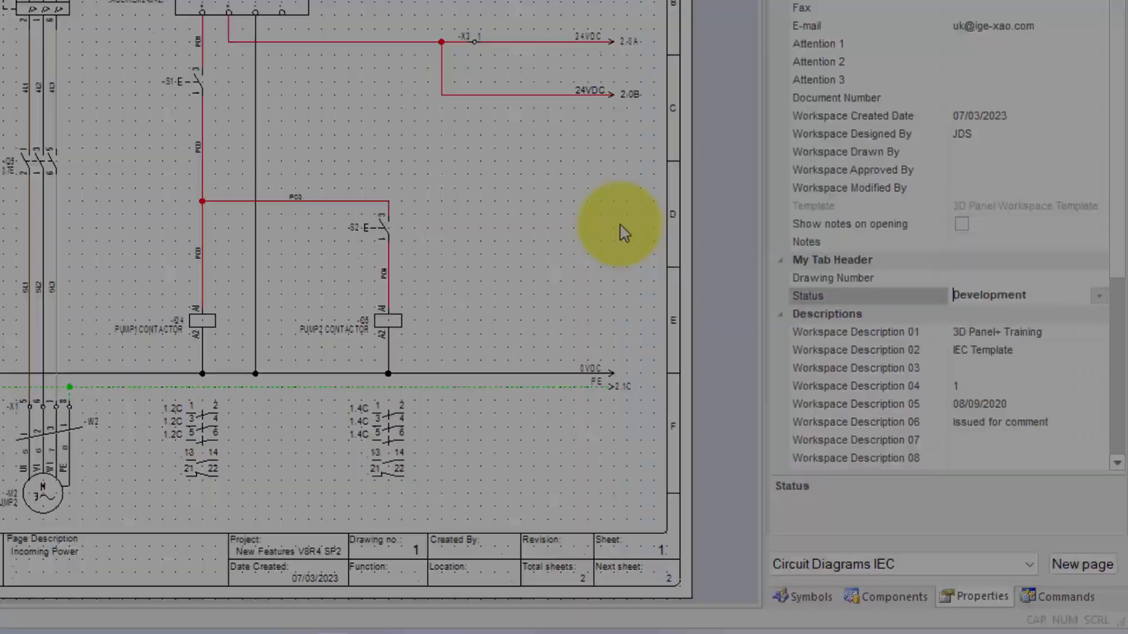